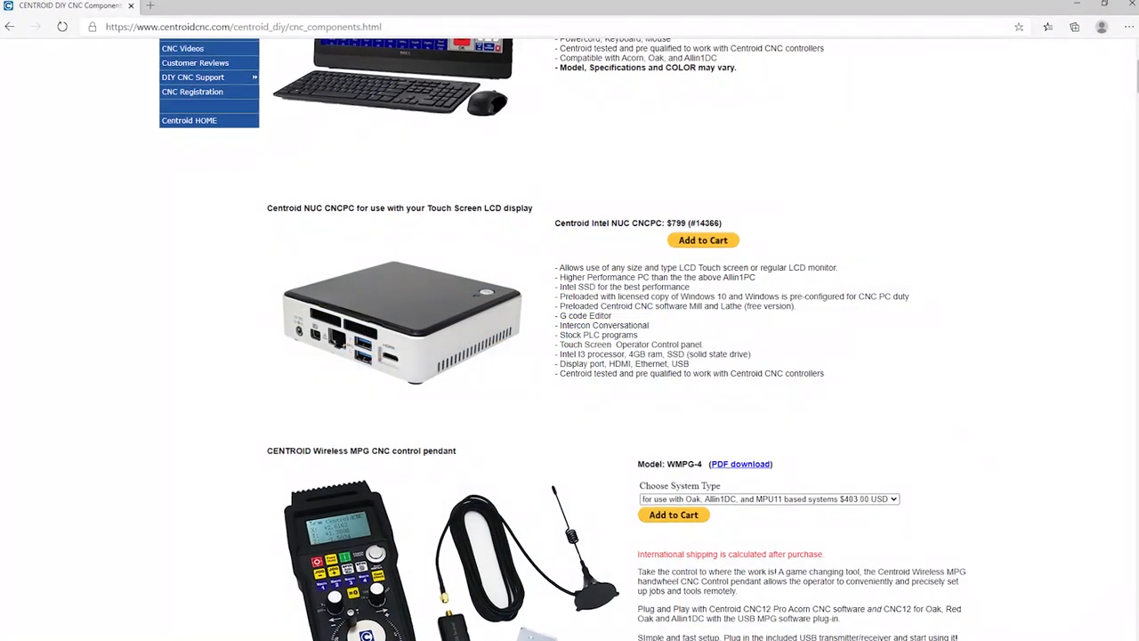
Scroll down the CNC components page toward the Acorn CNC controller link
scroll(down, 3)
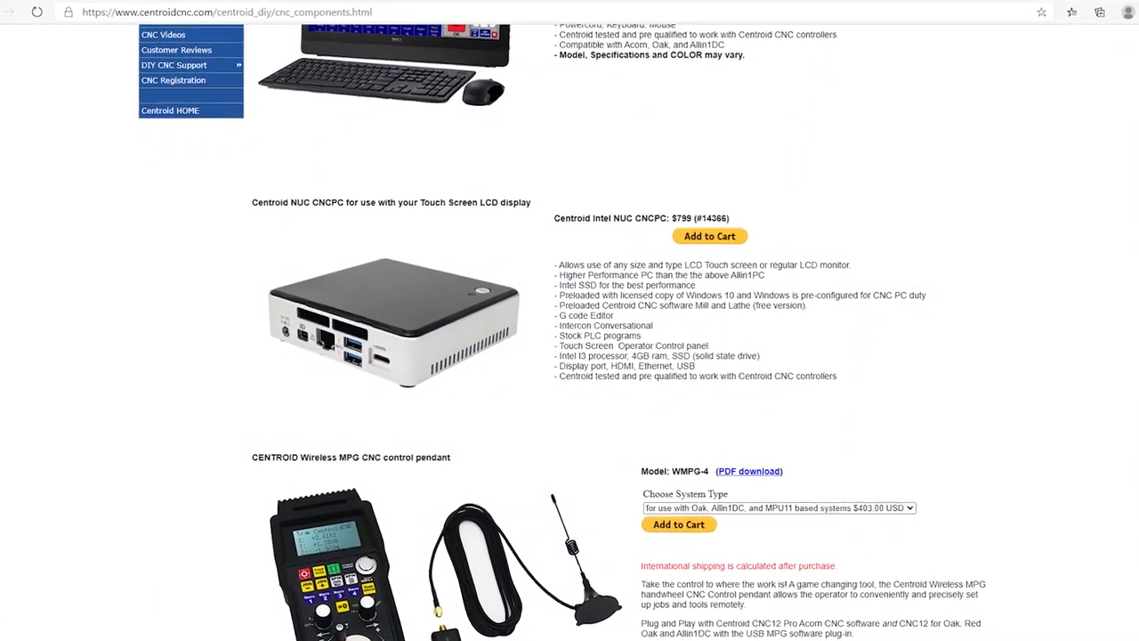
scroll(down, 3)
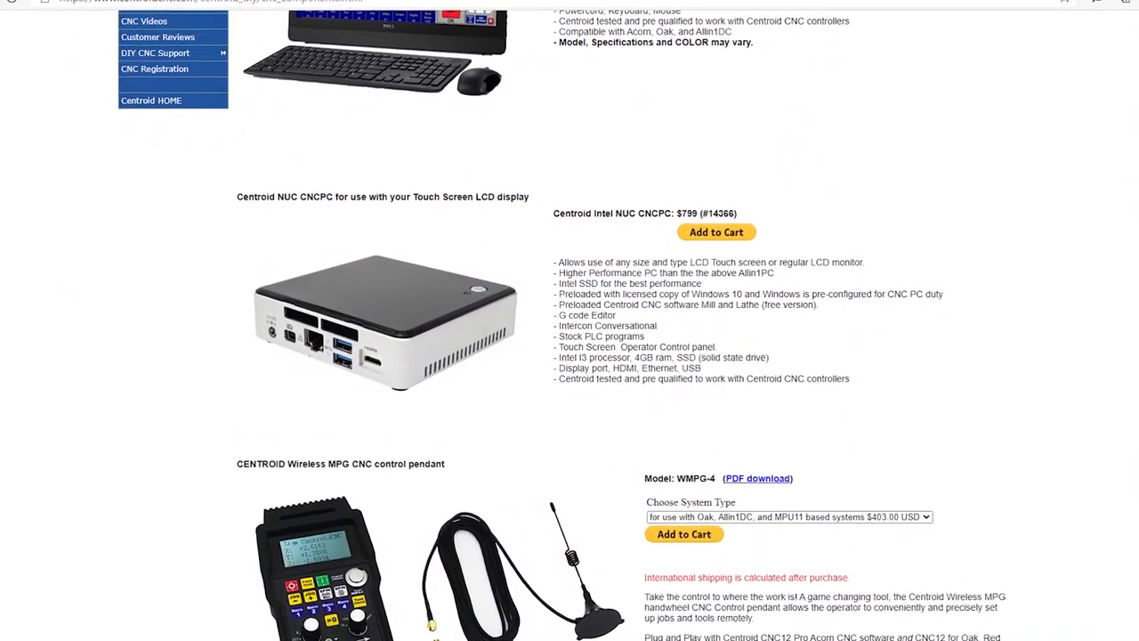
scroll(down, 3)
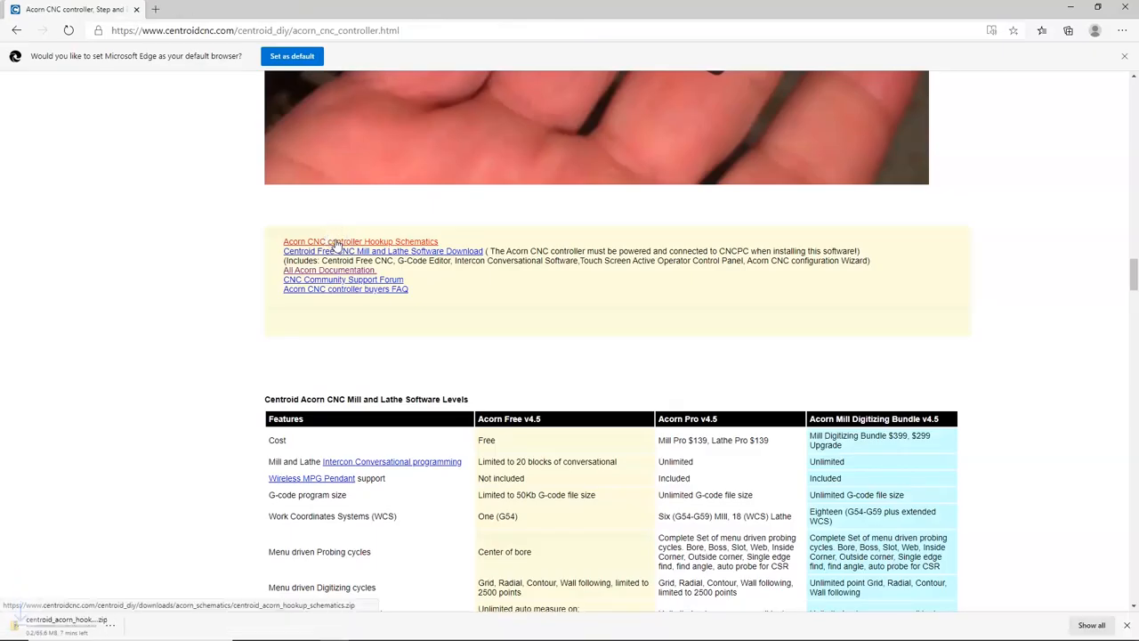
click(359, 242)
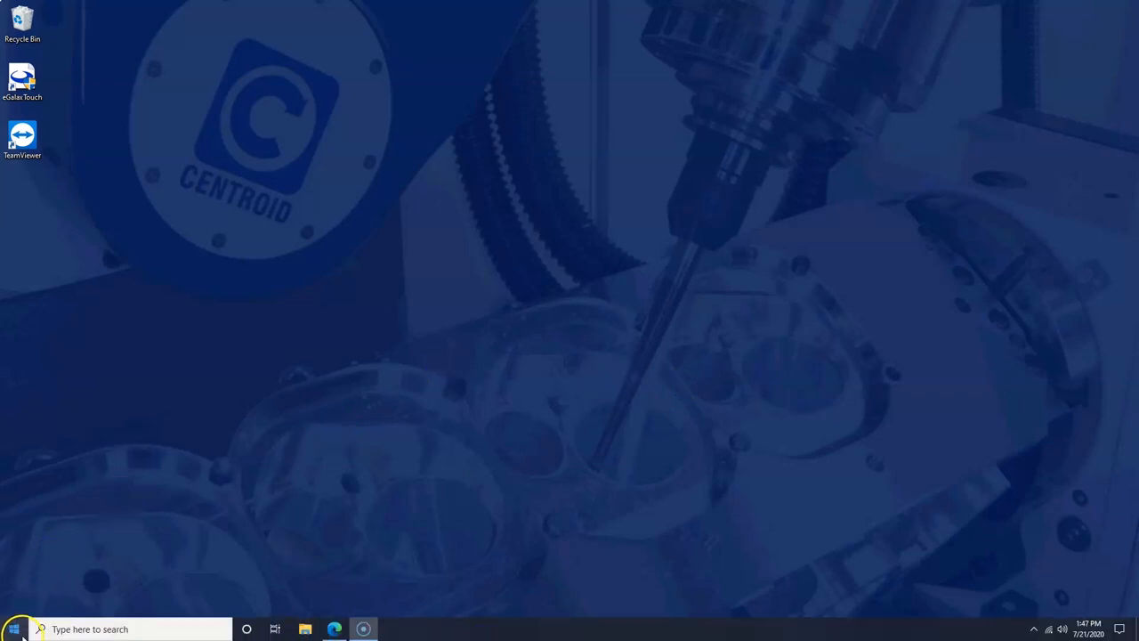
Check for Windows updates in Update & Security and confirm the PC is up to date
click(14, 630)
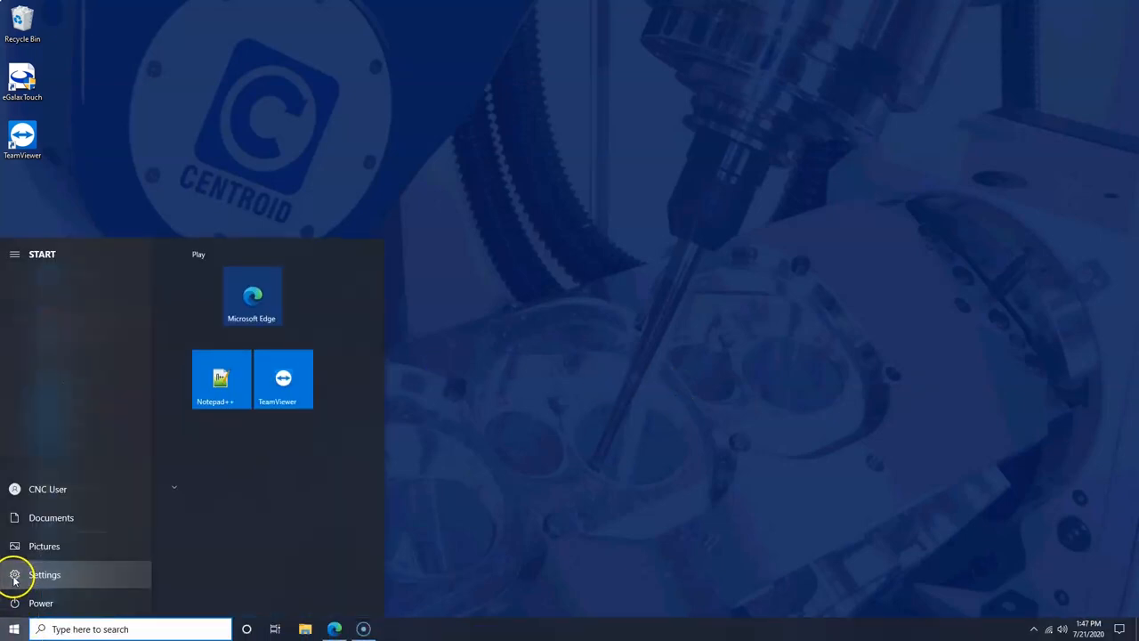
click(44, 573)
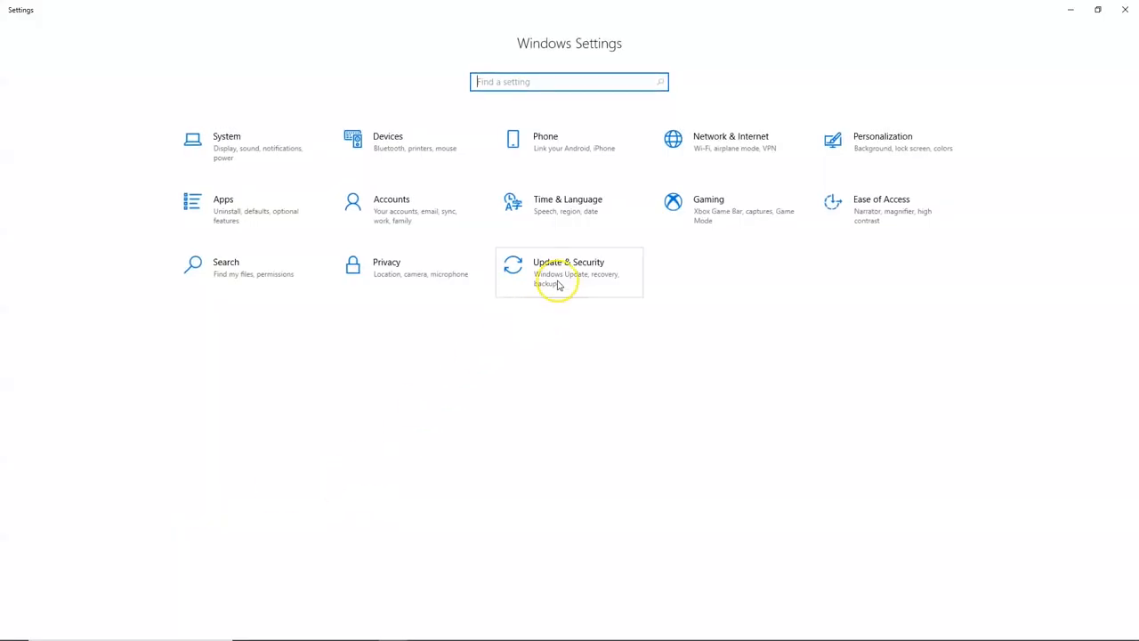
click(570, 272)
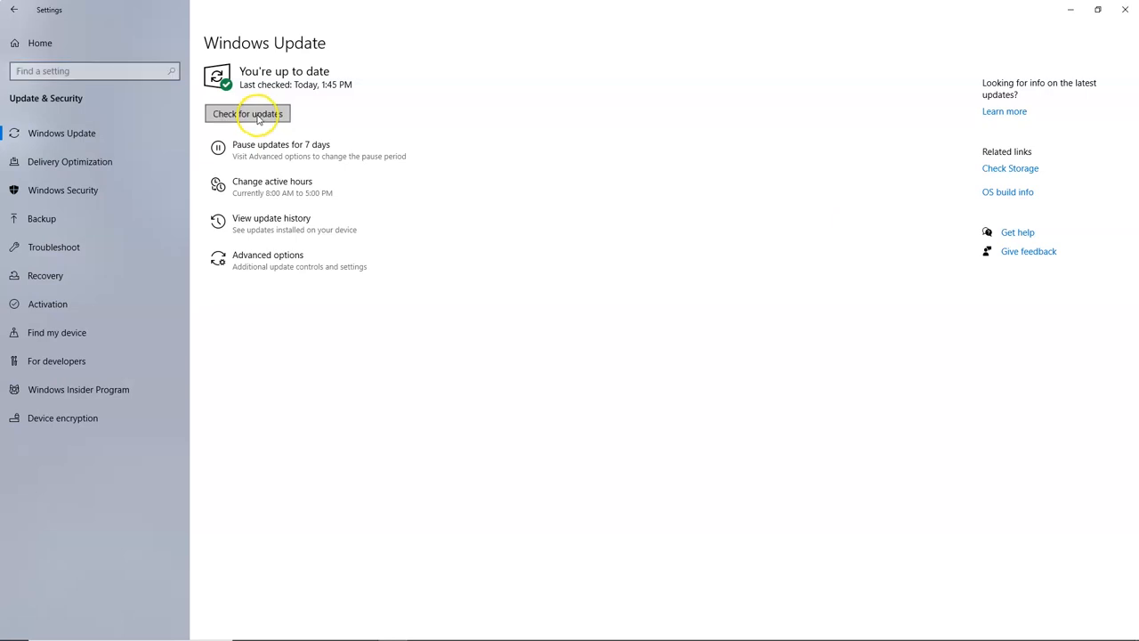
click(246, 114)
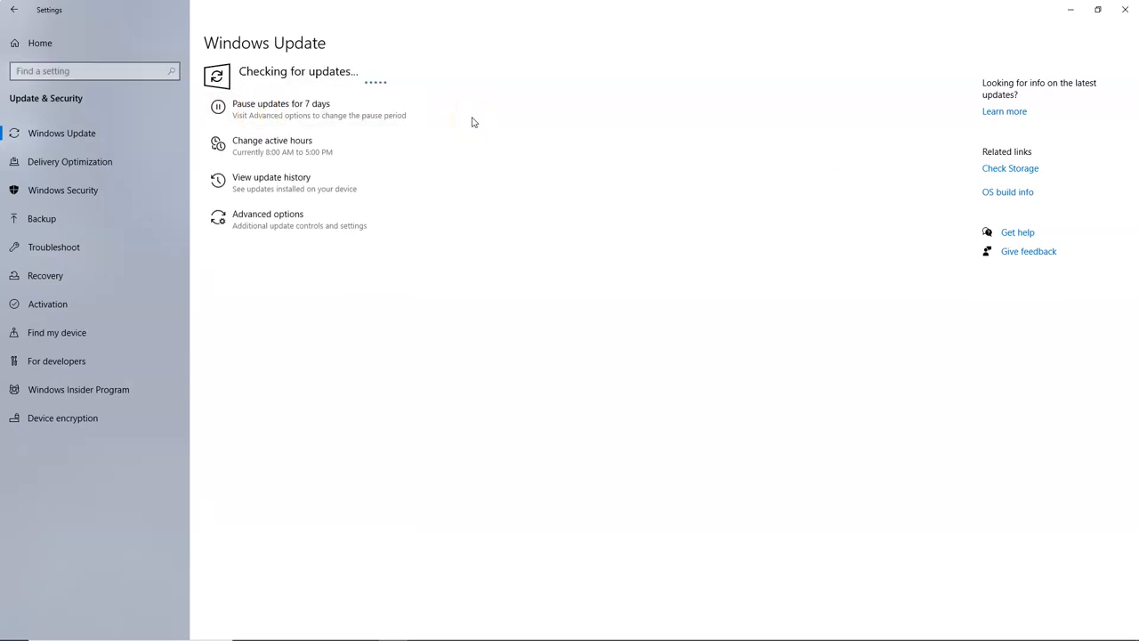
mouse_move(525, 110)
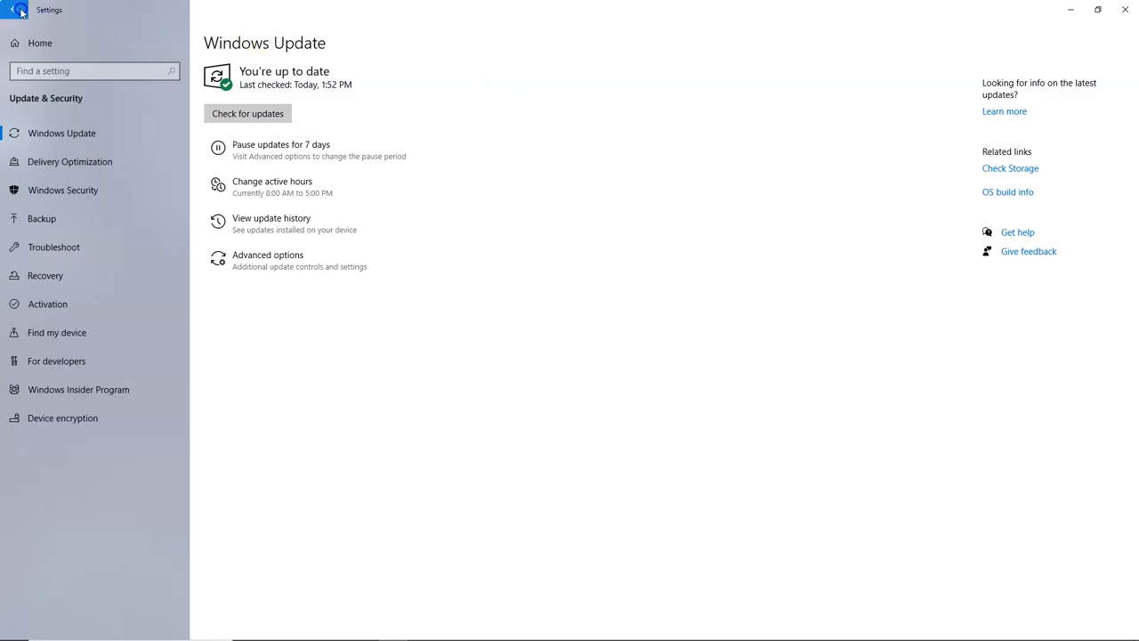
Switch 'Set time automatically' Off under Time & Language > Date & time
click(16, 10)
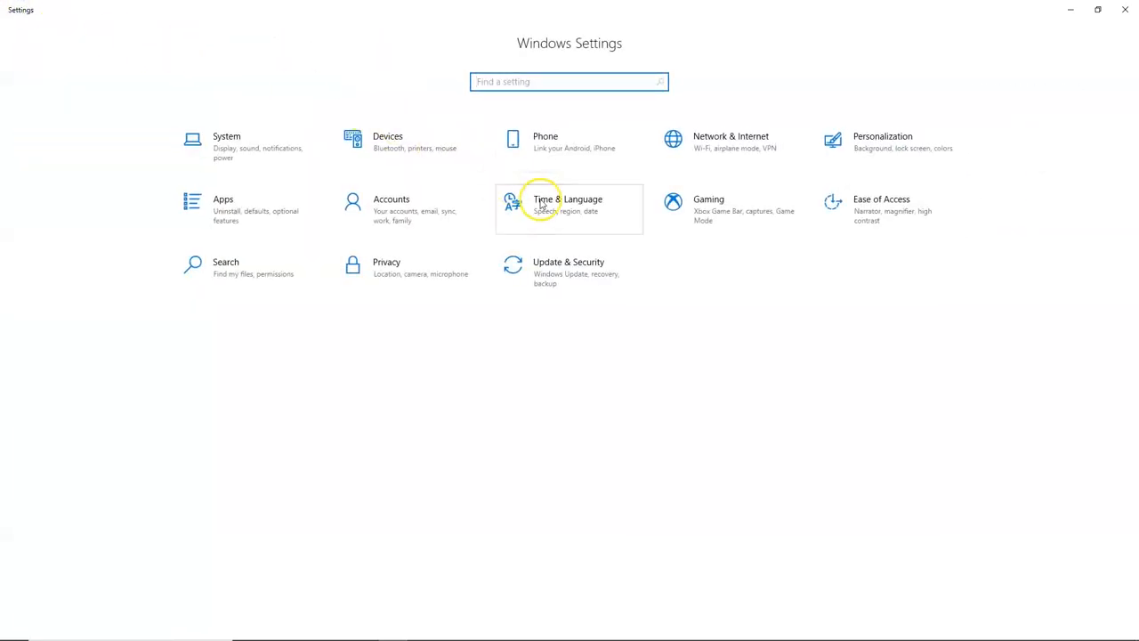
click(570, 210)
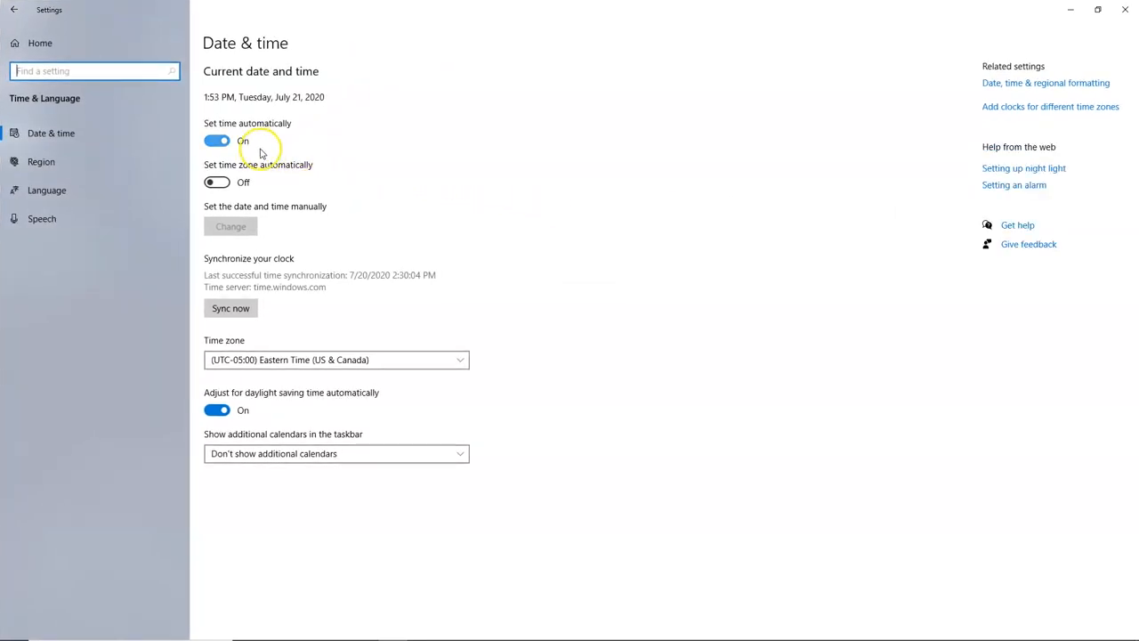
click(217, 141)
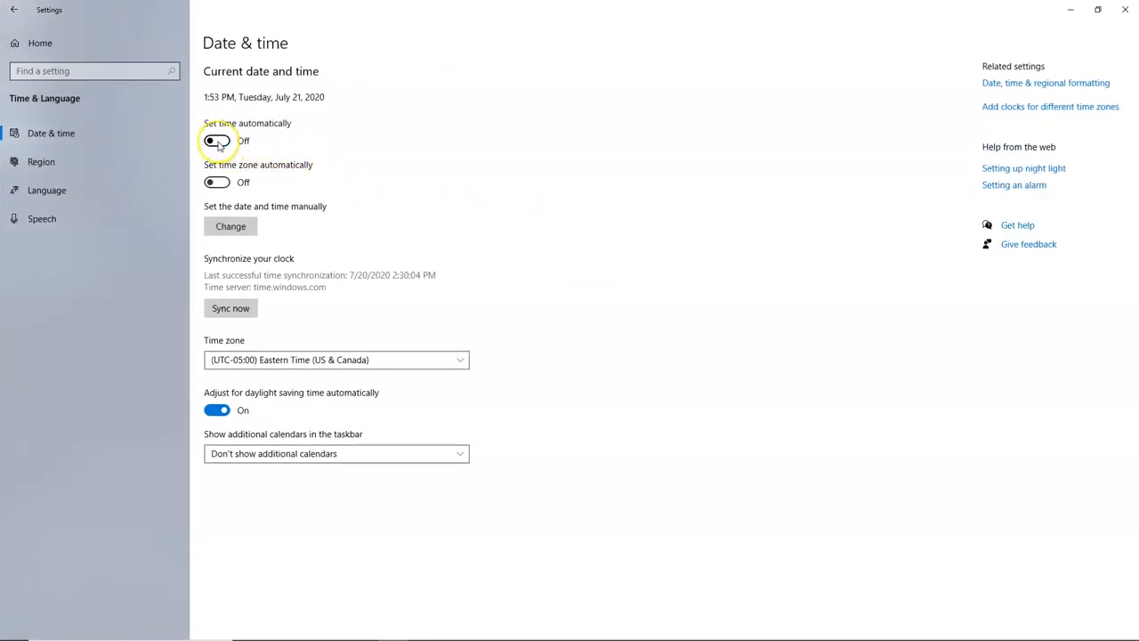
mouse_move(555, 115)
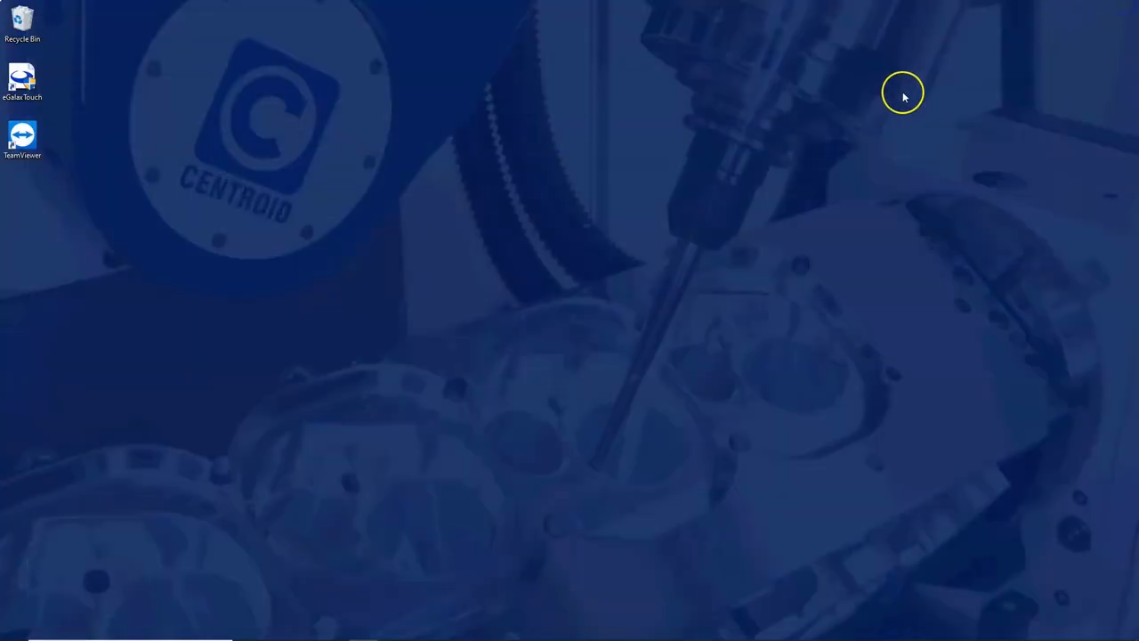
mouse_move(142, 632)
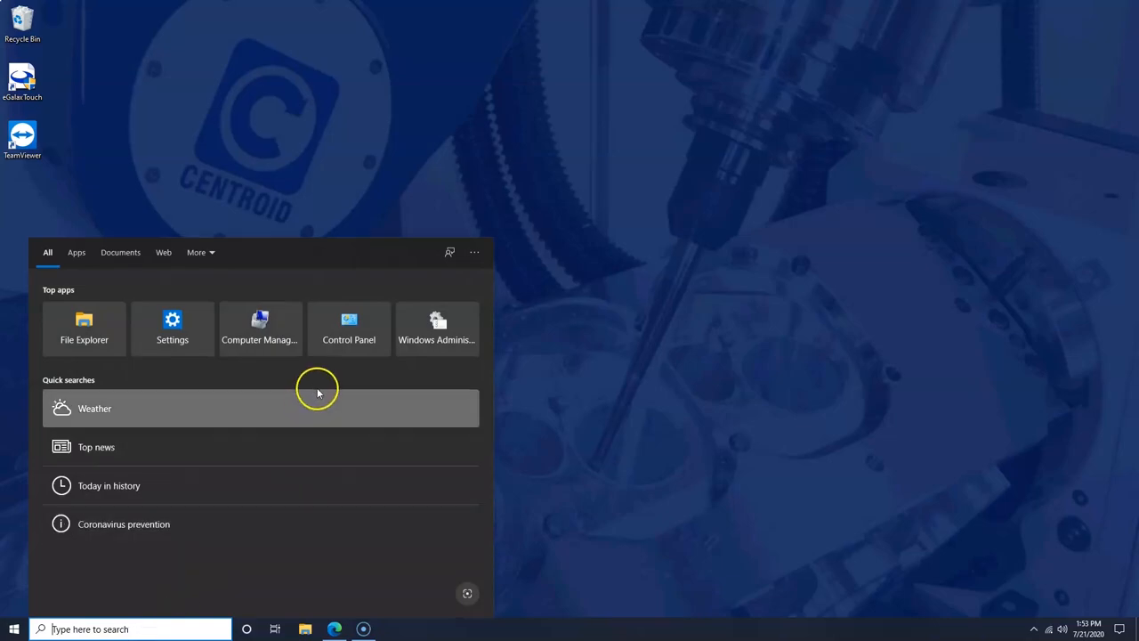
Verify CNC User is an Administrator in User Accounts, leaving the account type unchanged
click(349, 327)
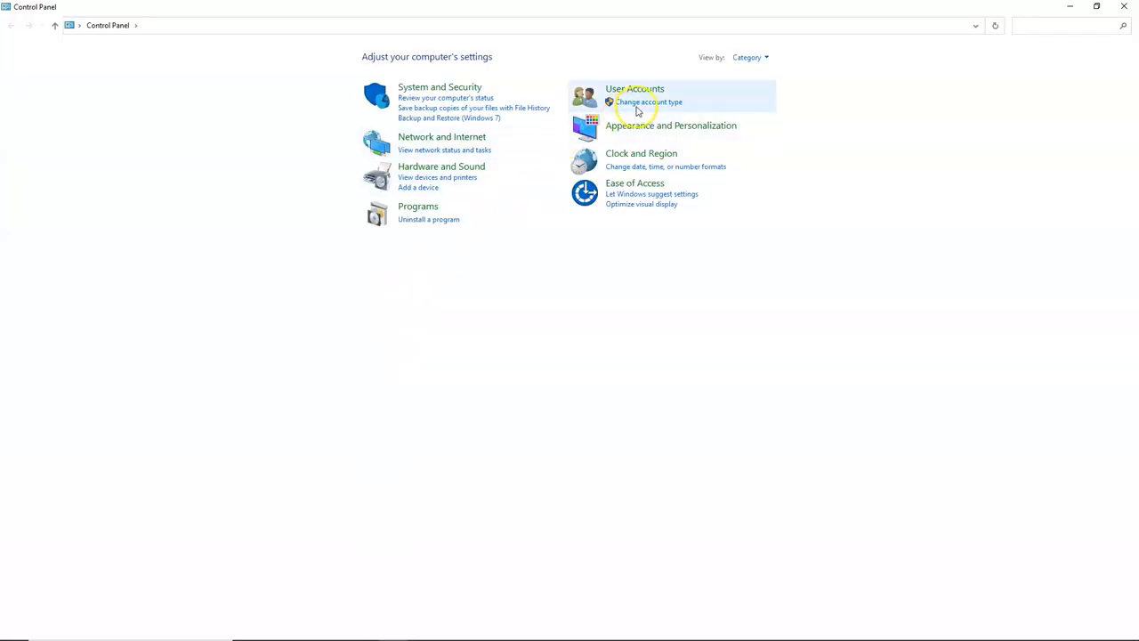
click(648, 102)
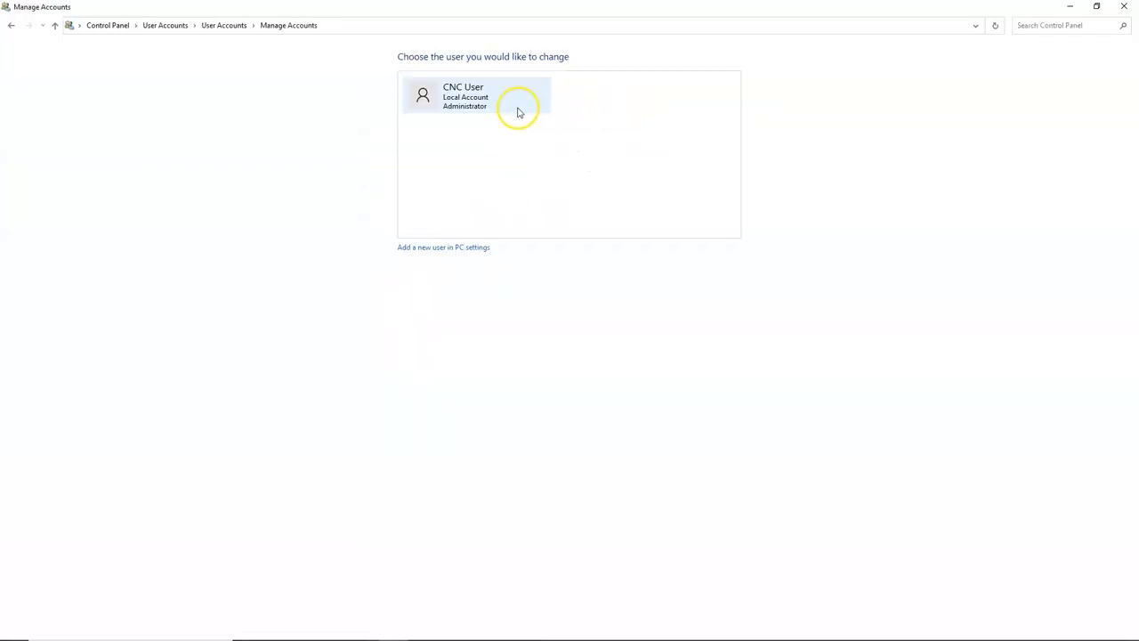
click(462, 96)
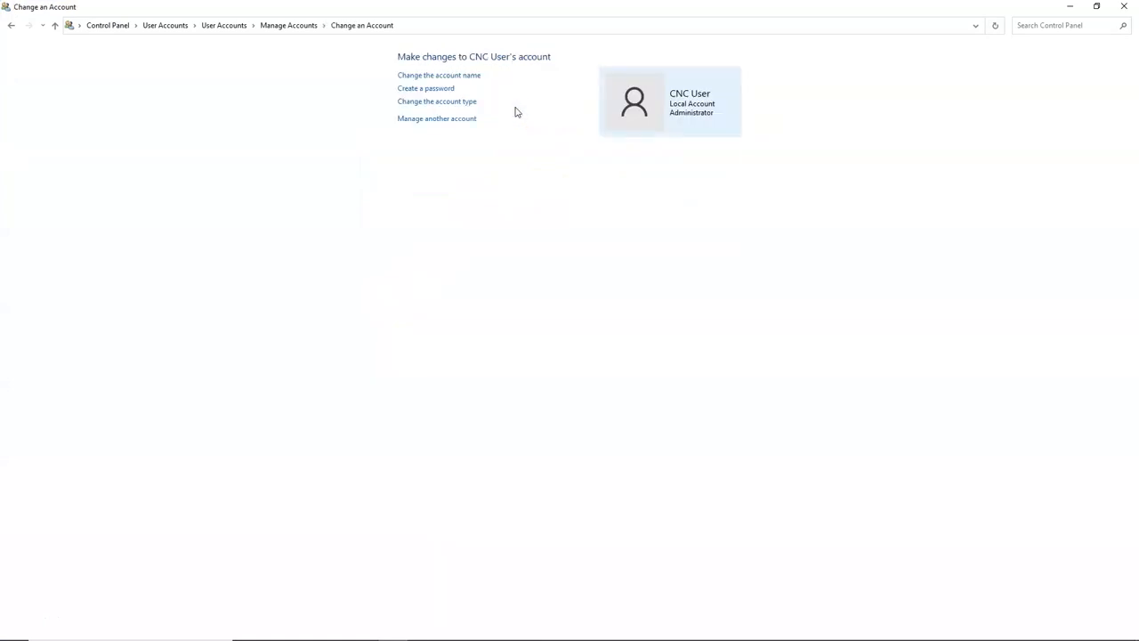
click(438, 100)
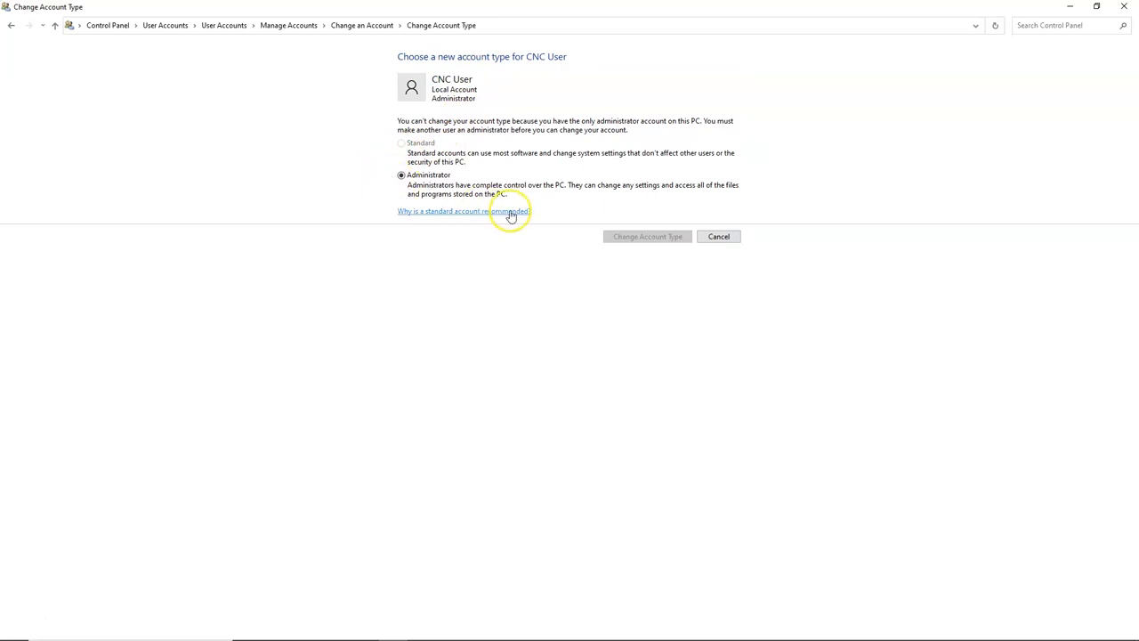
click(719, 235)
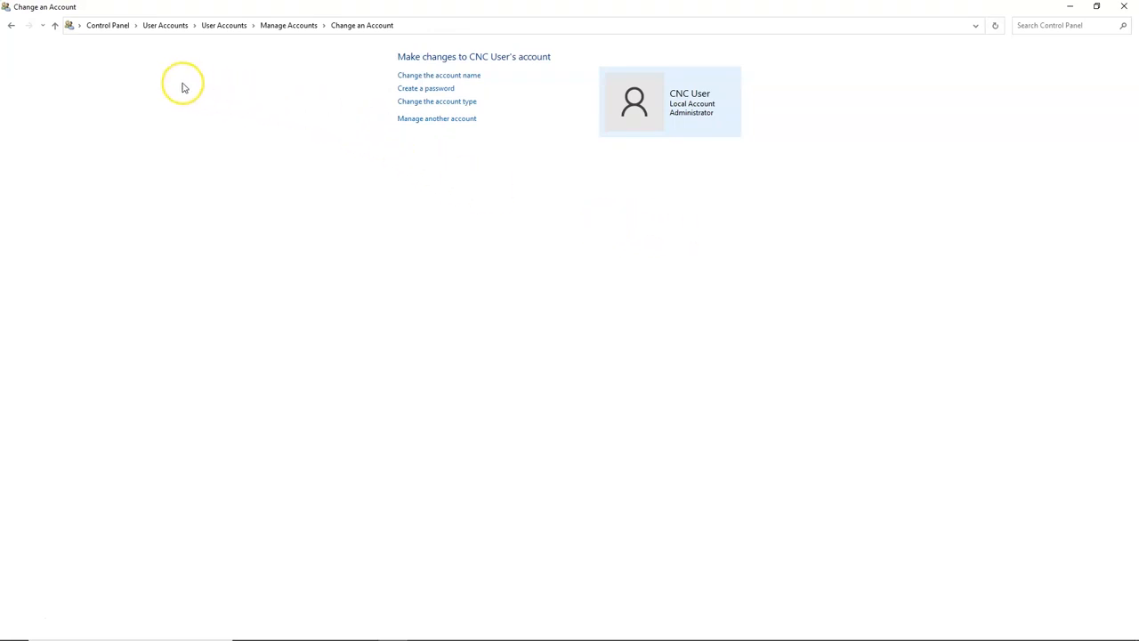
click(107, 25)
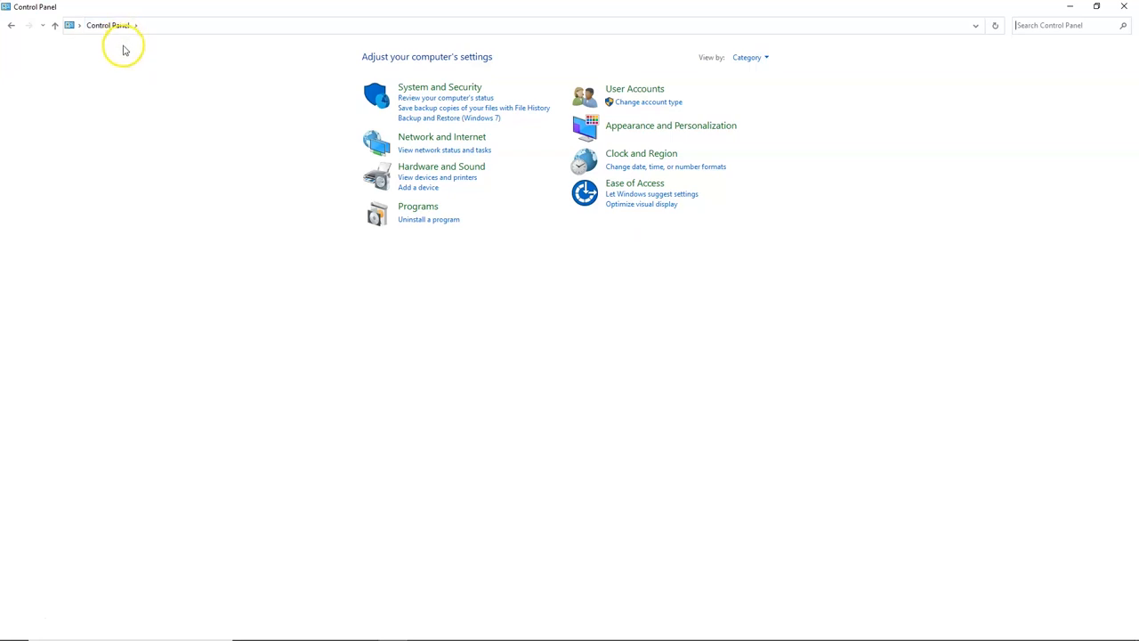
Turn off maintenance, File History and Work Folders messages in Security and Maintenance
click(440, 85)
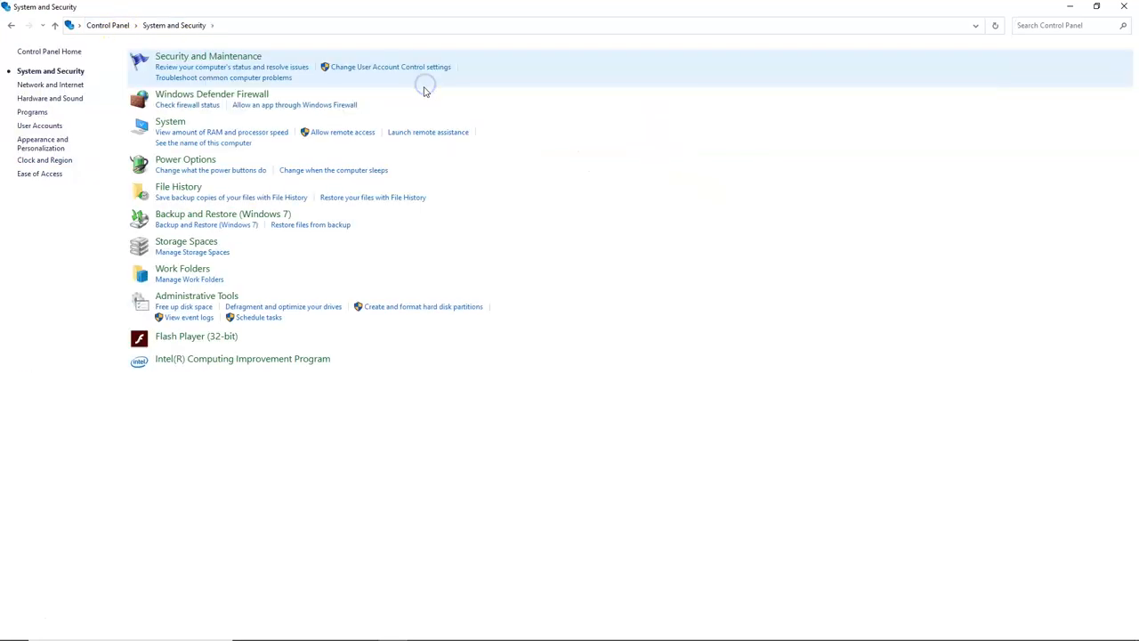
mouse_move(258, 64)
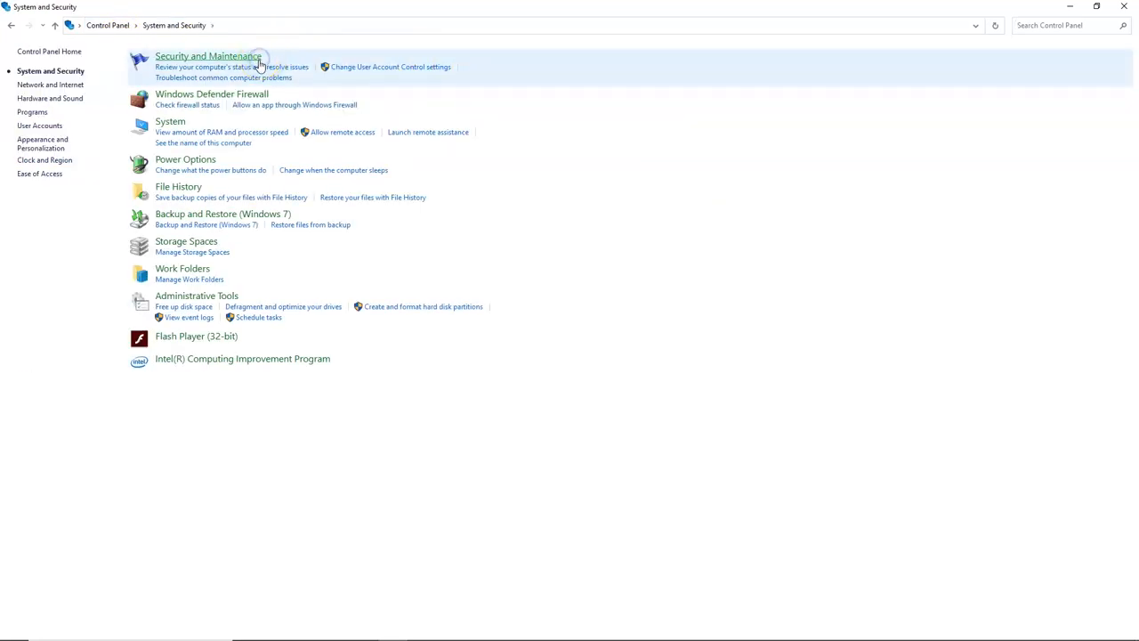
click(206, 55)
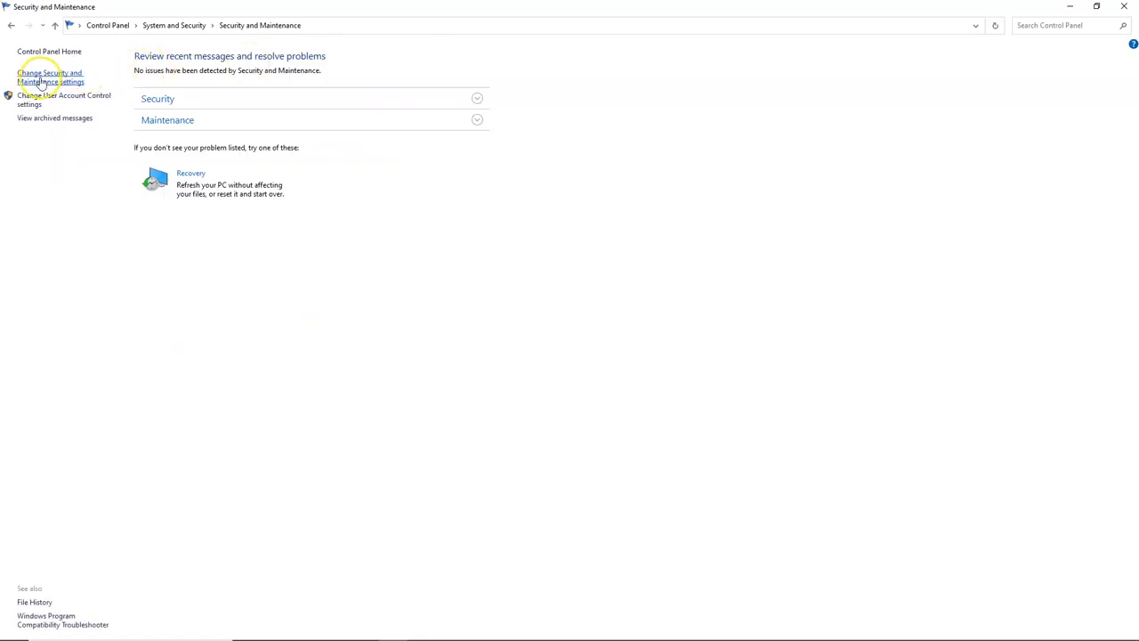
click(50, 77)
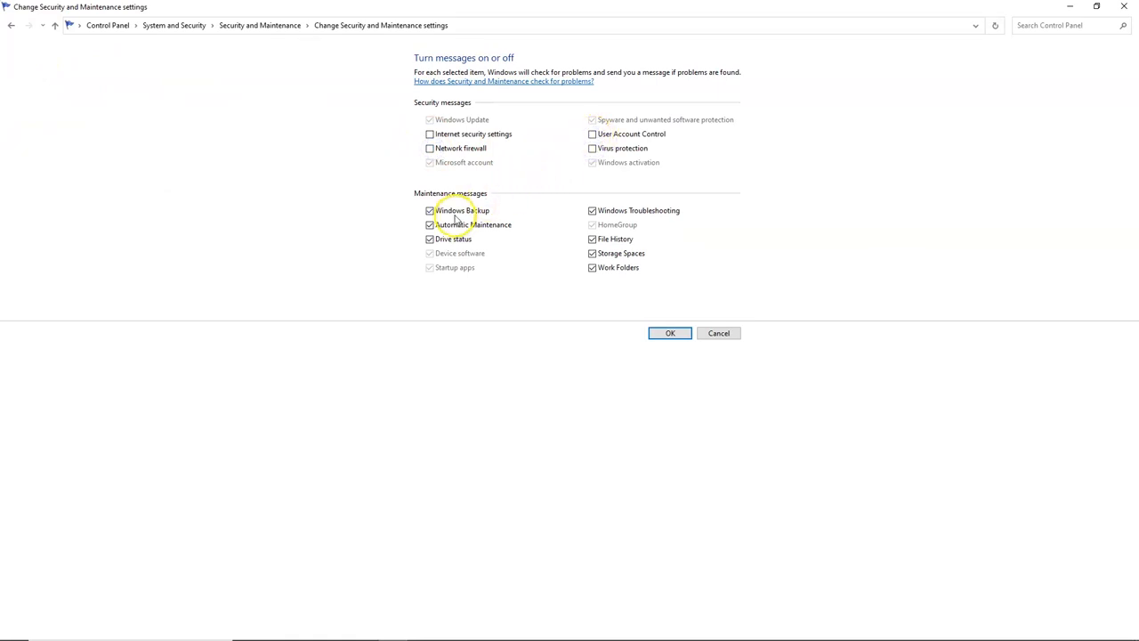
click(431, 210)
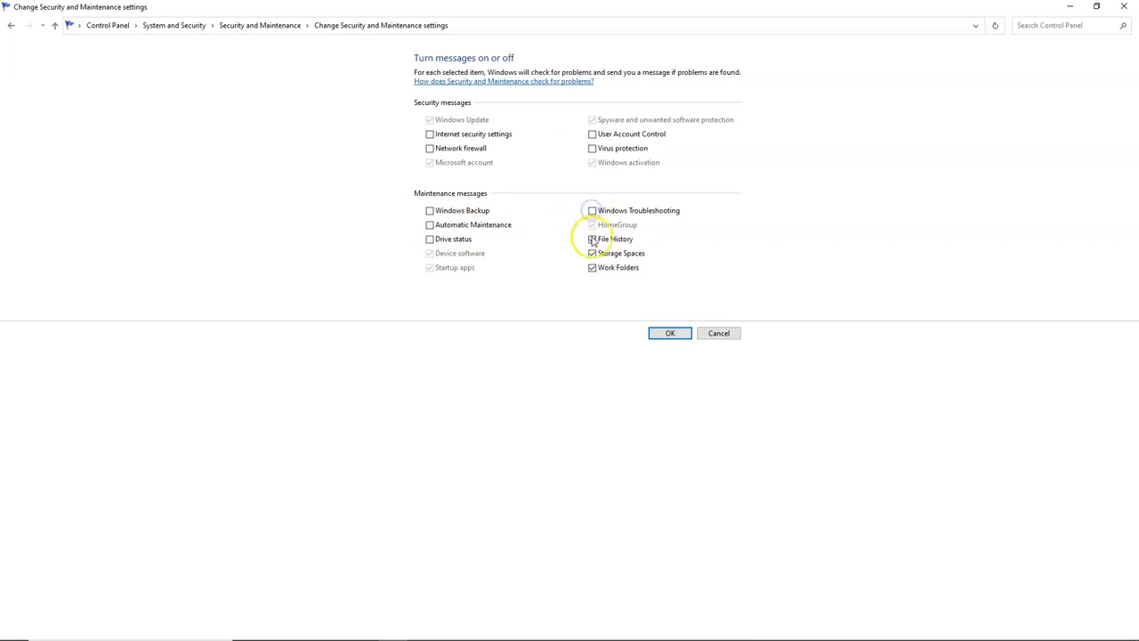
click(591, 239)
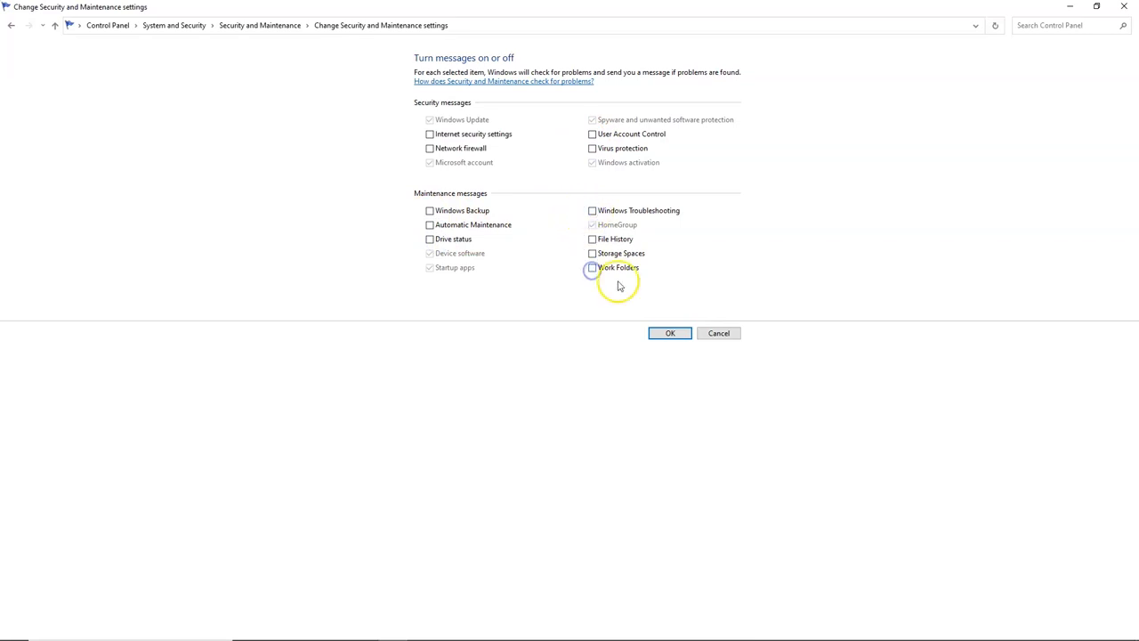
click(670, 333)
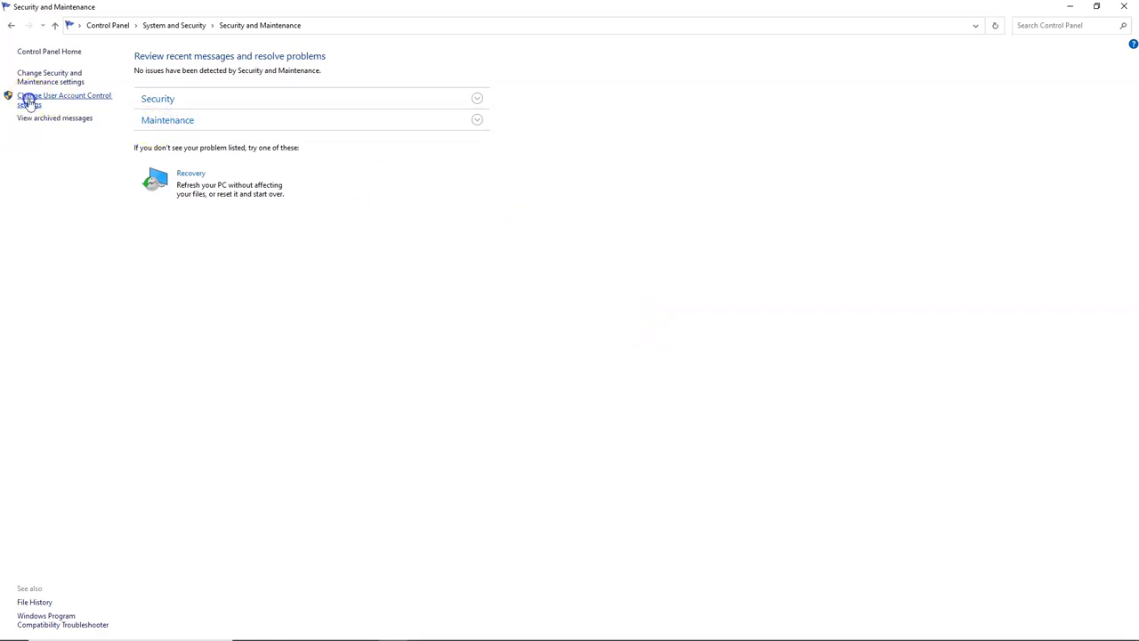
Set User Account Control to Never notify and confirm
click(65, 100)
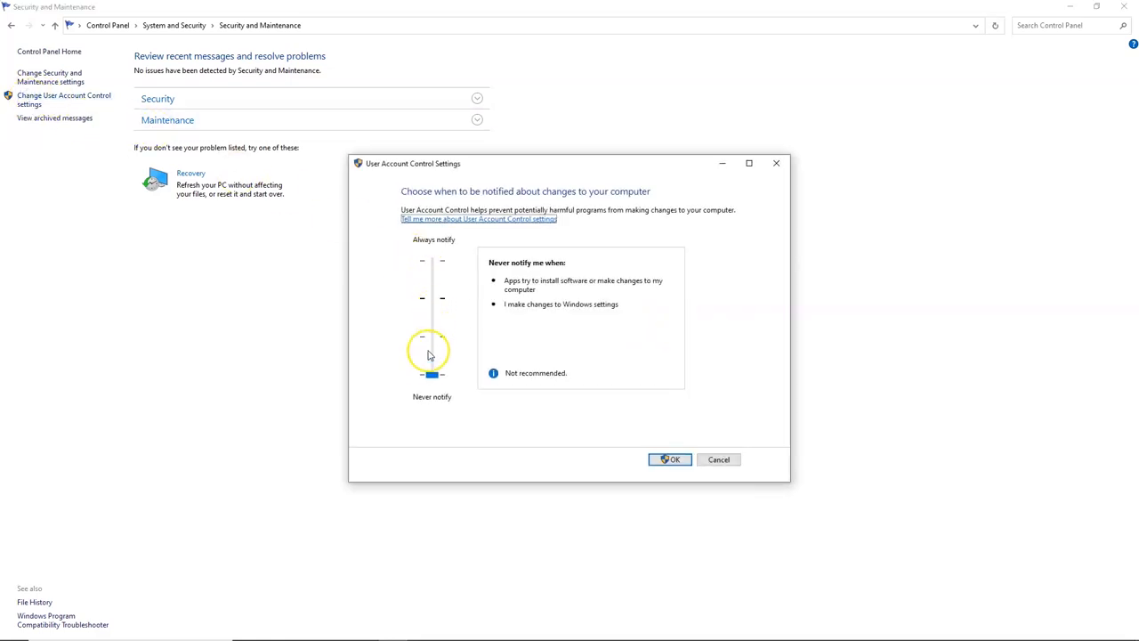
drag(431, 347, 431, 374)
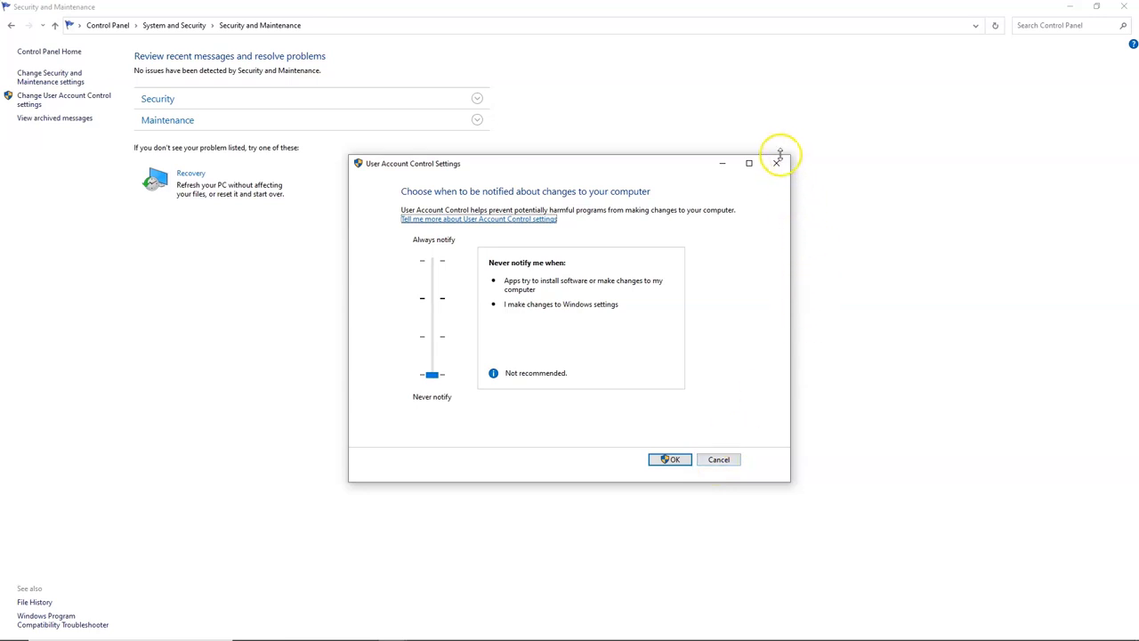
click(776, 164)
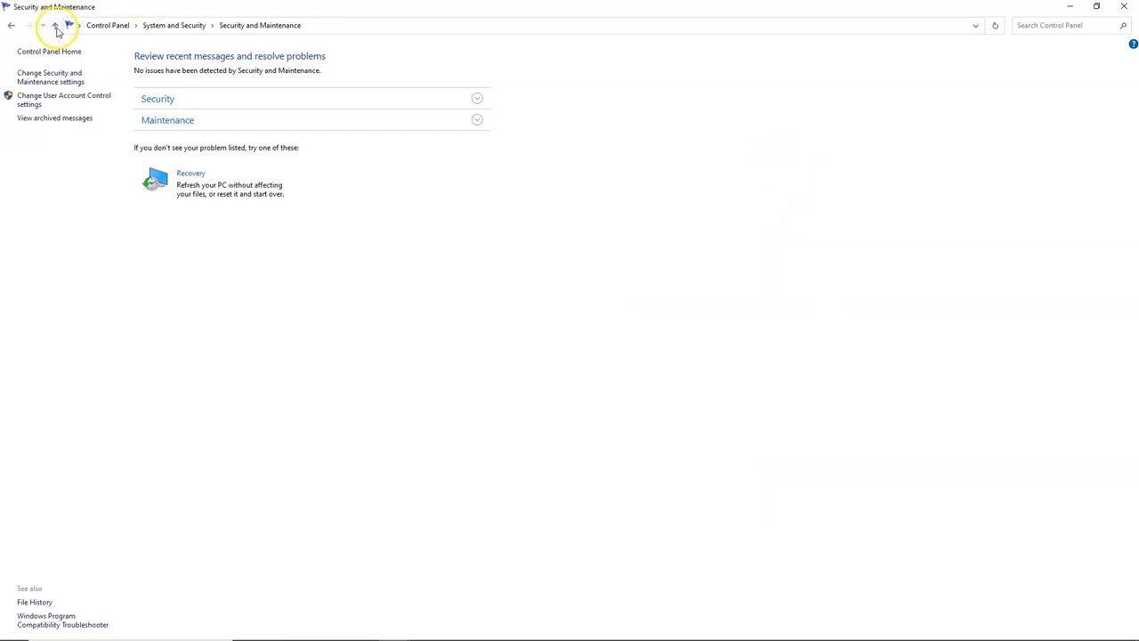
Confirm Windows Defender Firewall is off for both private and public networks
click(54, 25)
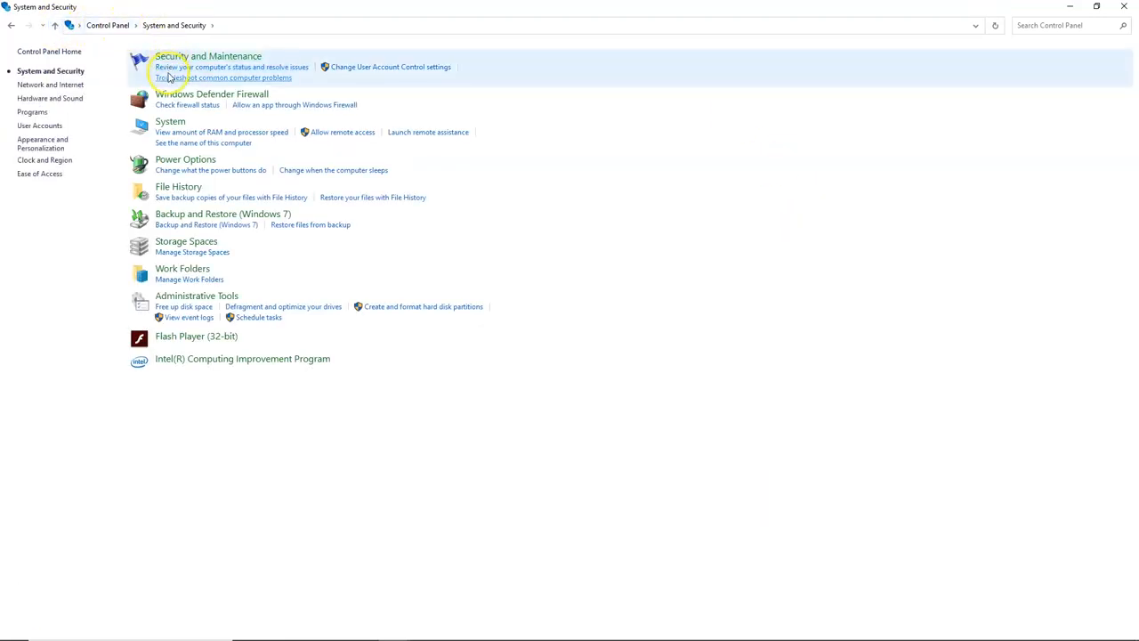
click(212, 93)
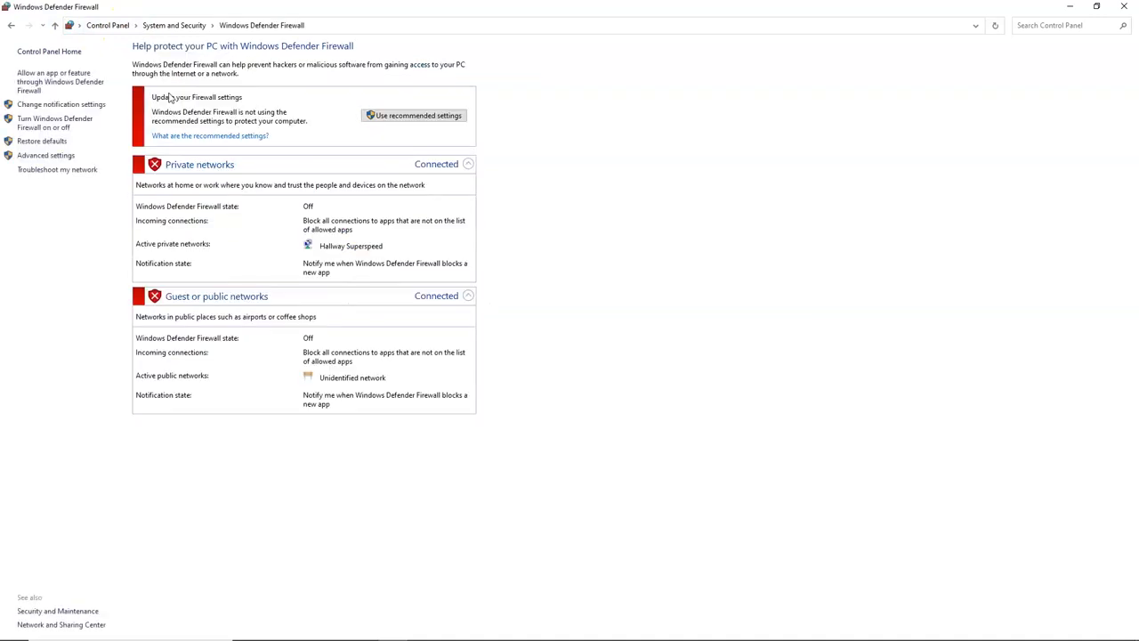
click(53, 123)
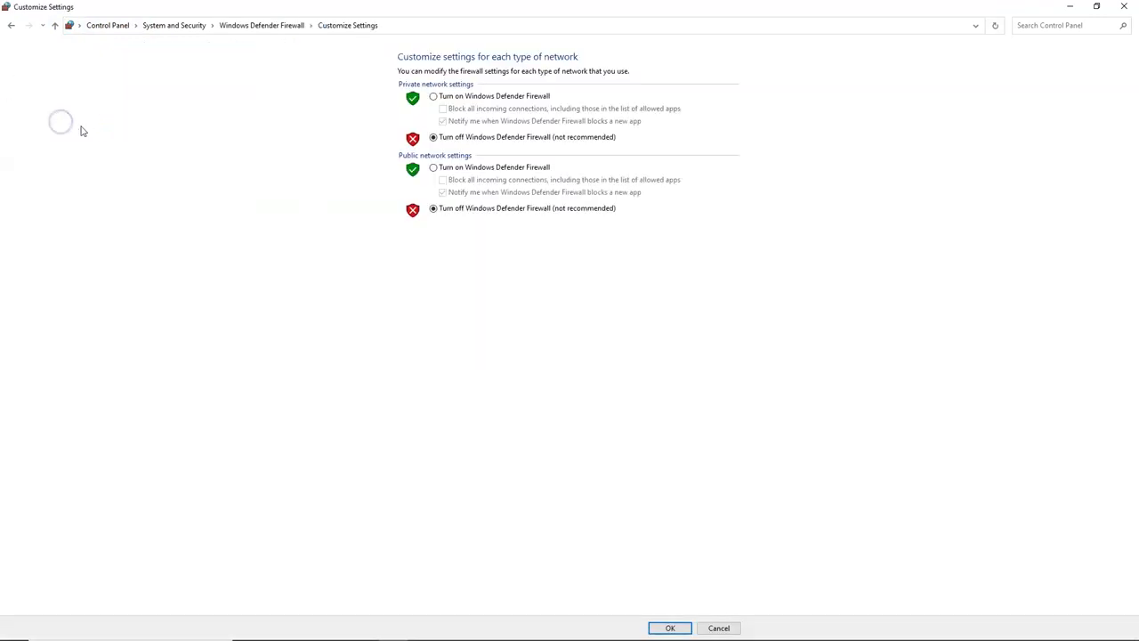
click(434, 137)
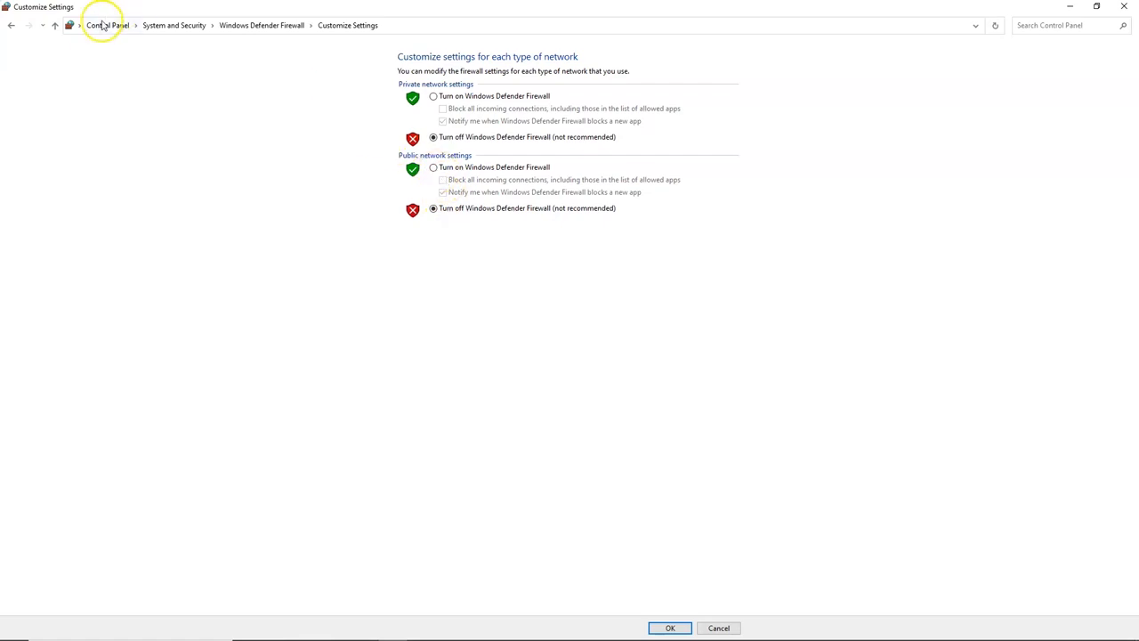
click(53, 24)
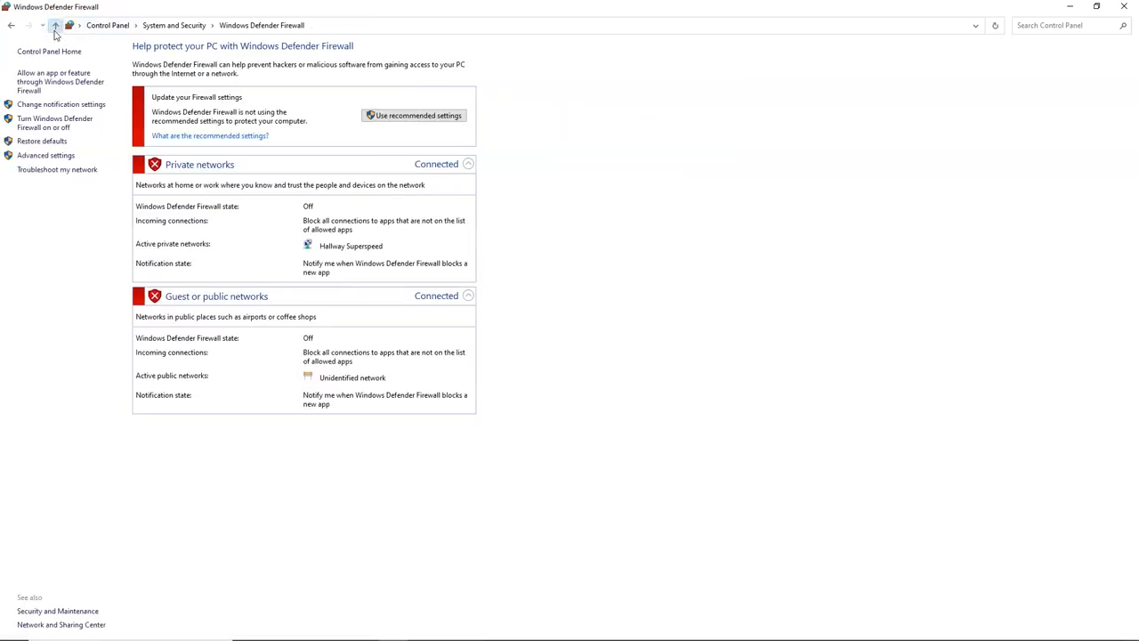
Select the High performance plan and set it to never sleep
click(53, 25)
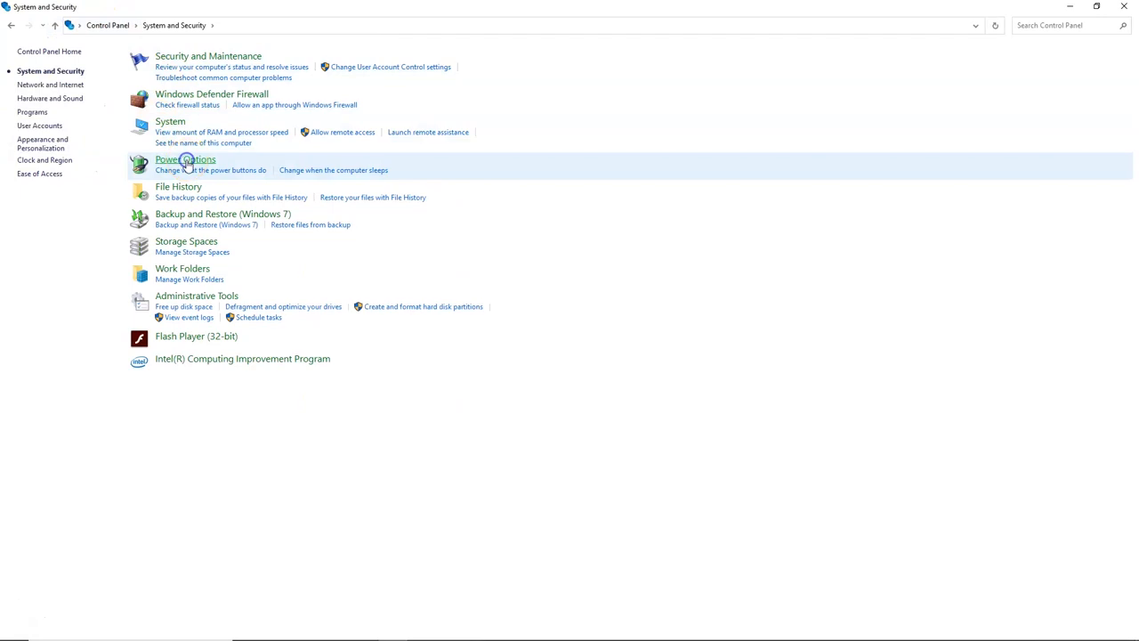
click(185, 160)
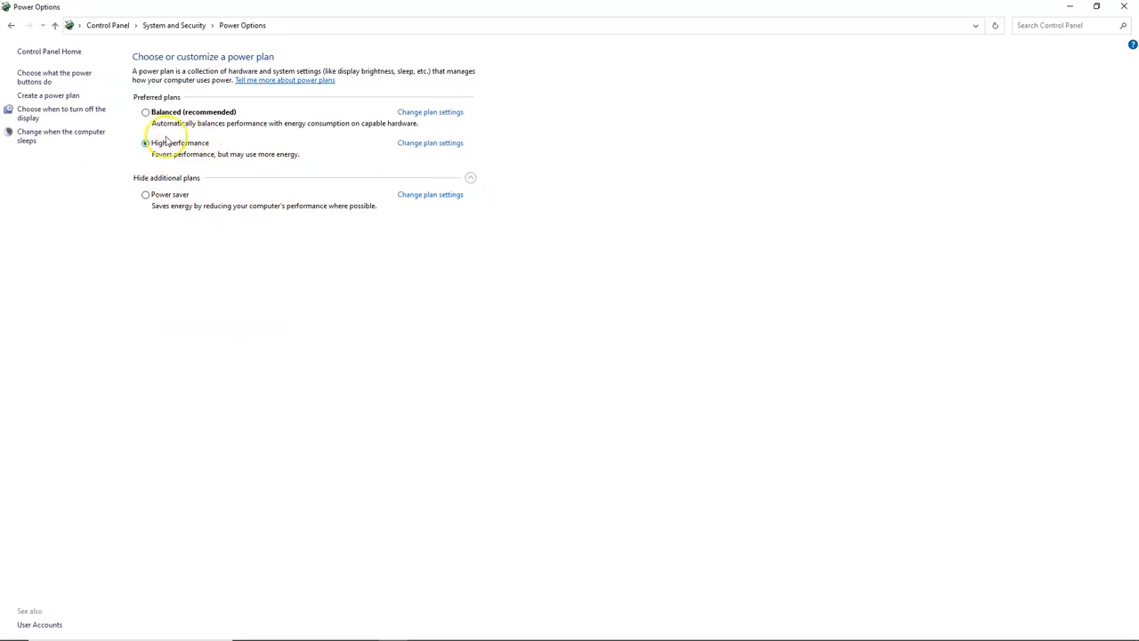
click(146, 142)
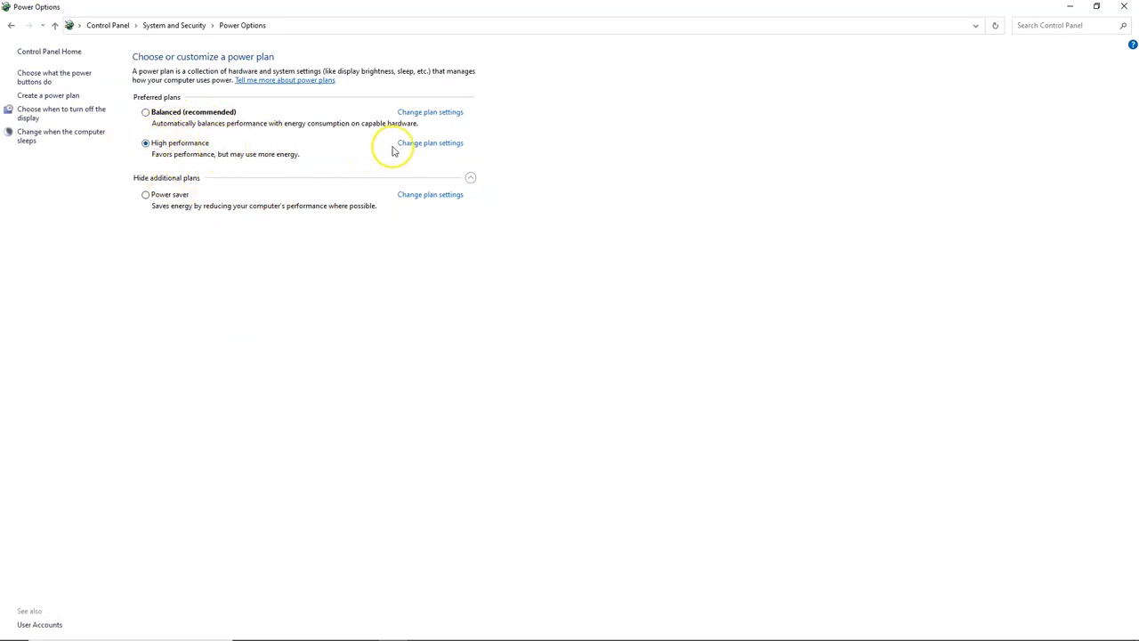
click(431, 142)
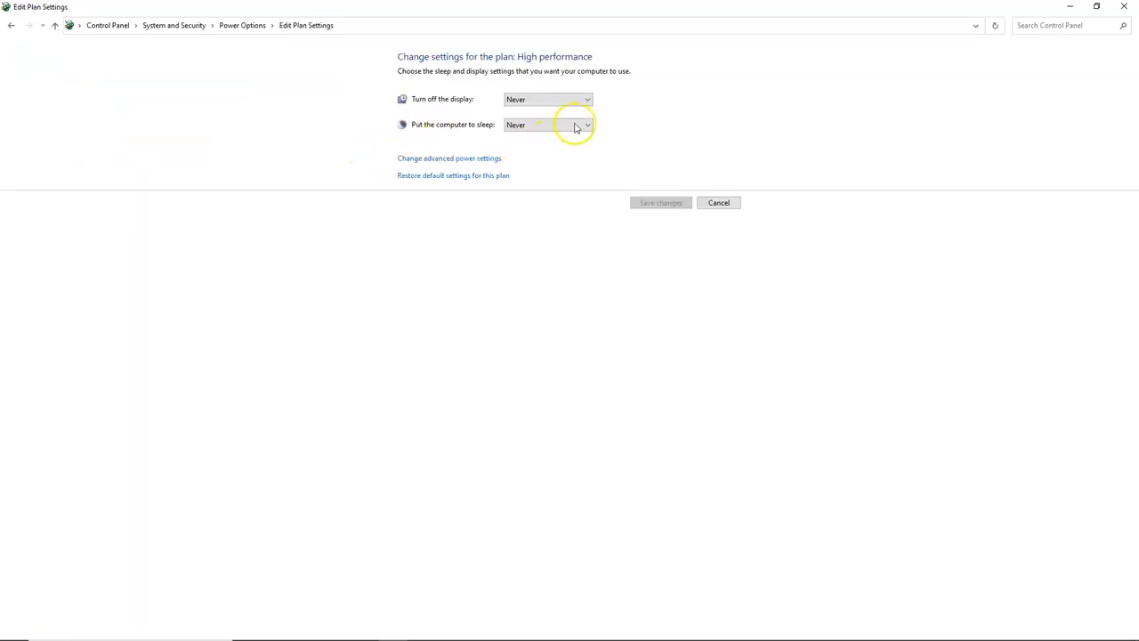
click(548, 99)
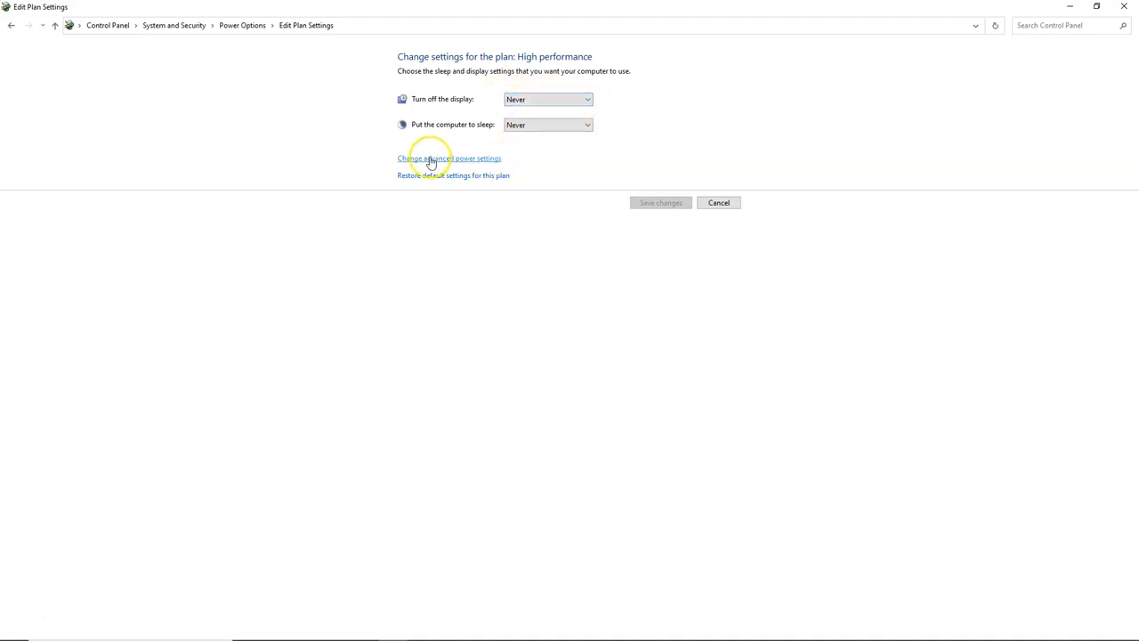
In Advanced power settings disable USB selective suspend, set display to never turn off, apply and close Control Panel
click(448, 156)
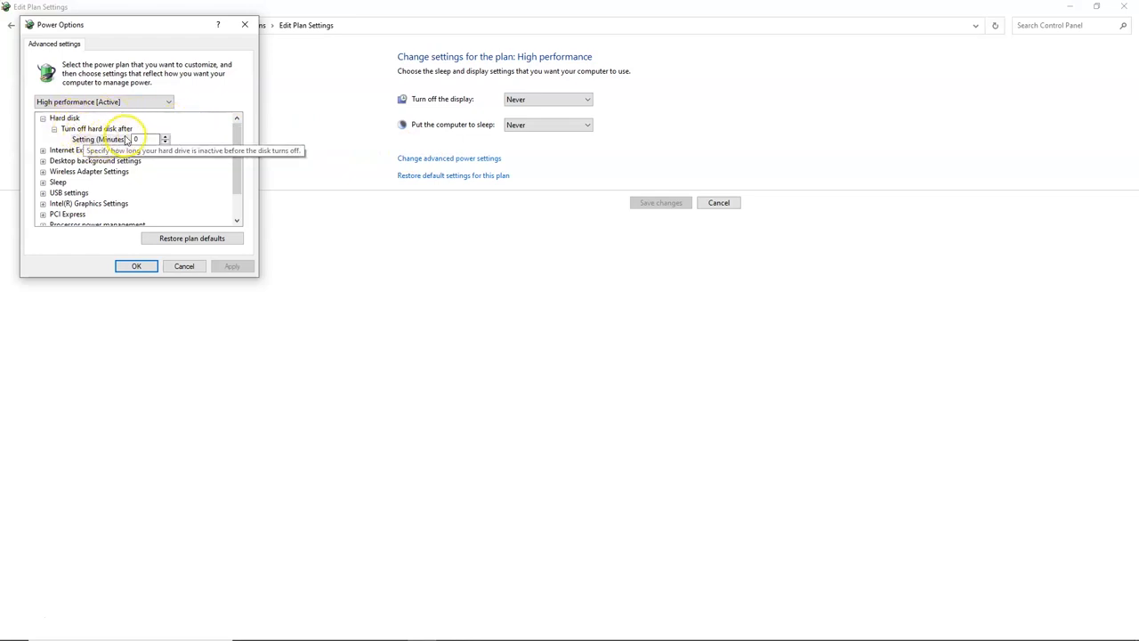
mouse_move(78, 178)
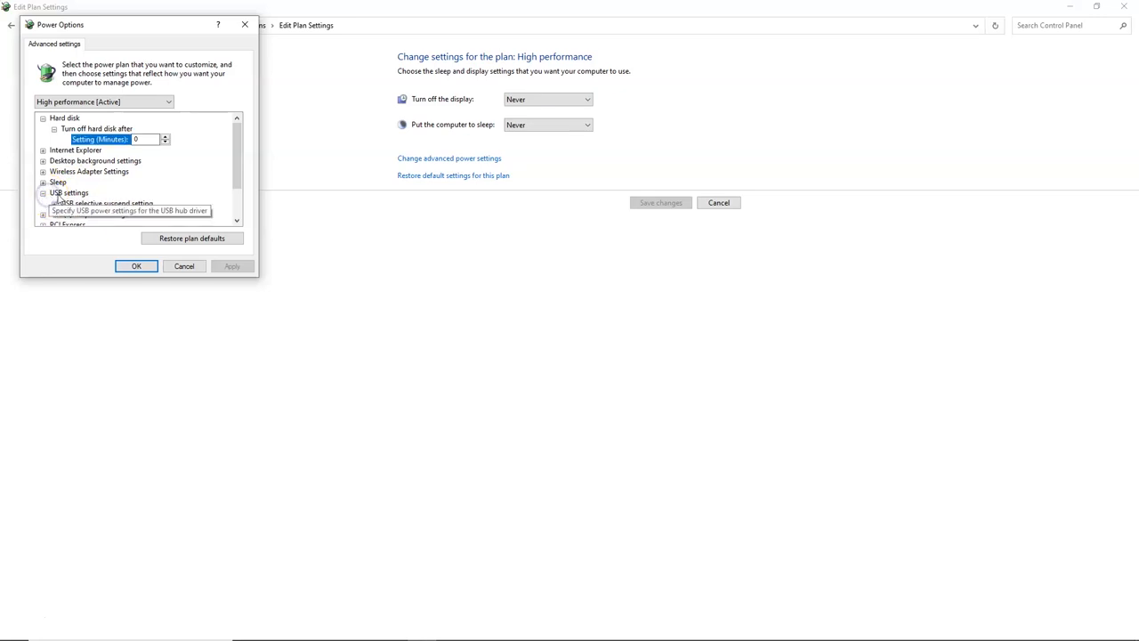
click(43, 192)
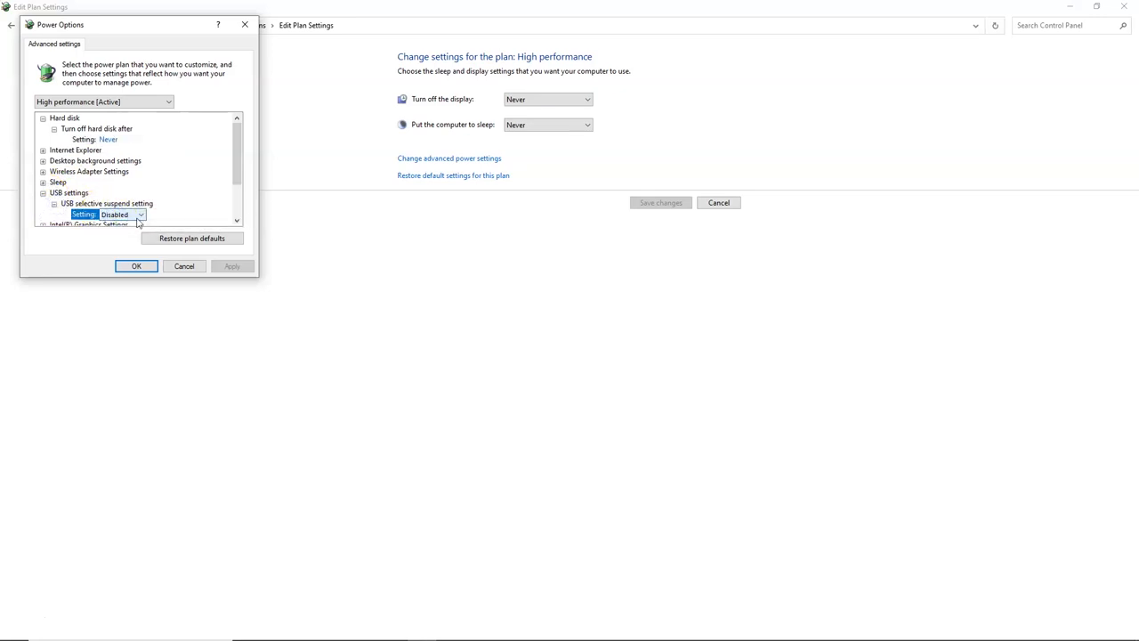
scroll(down, 3)
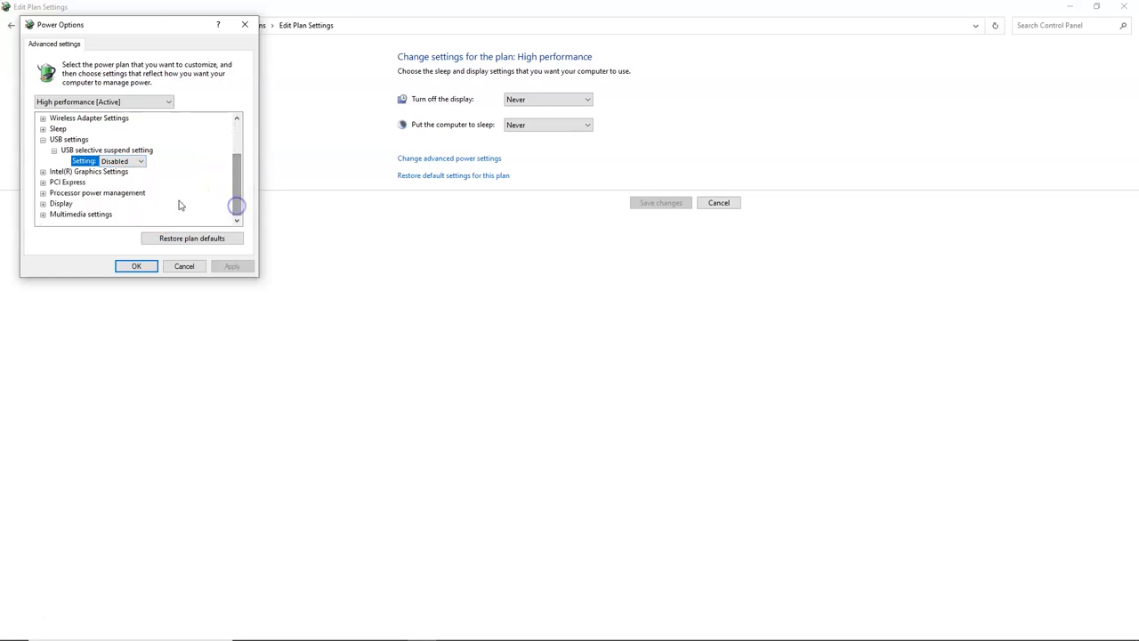
click(43, 203)
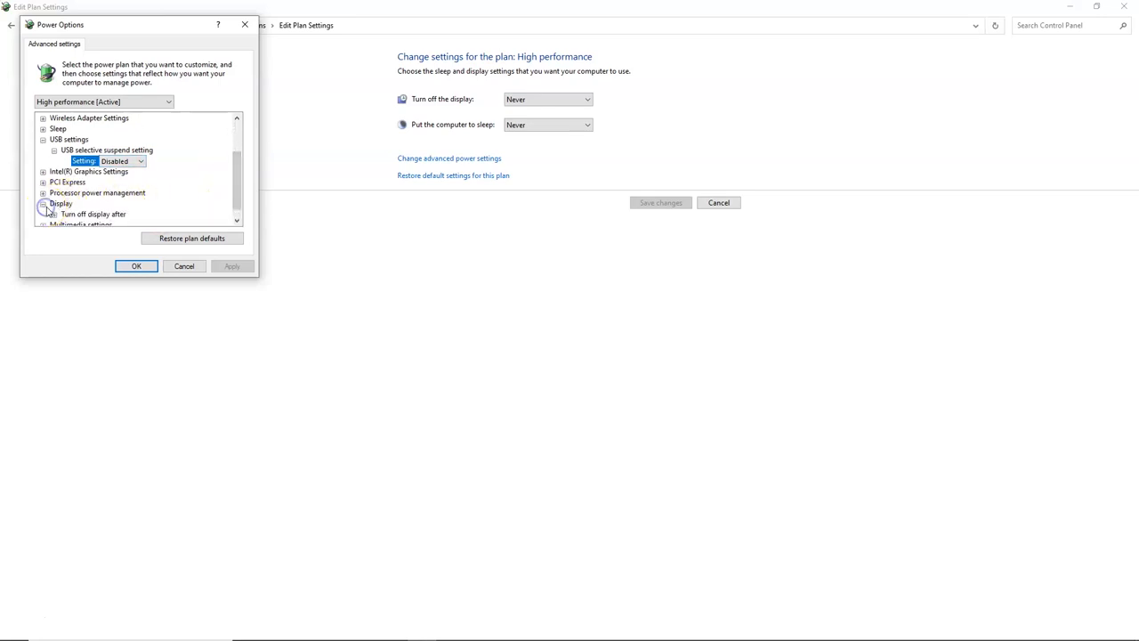
click(42, 203)
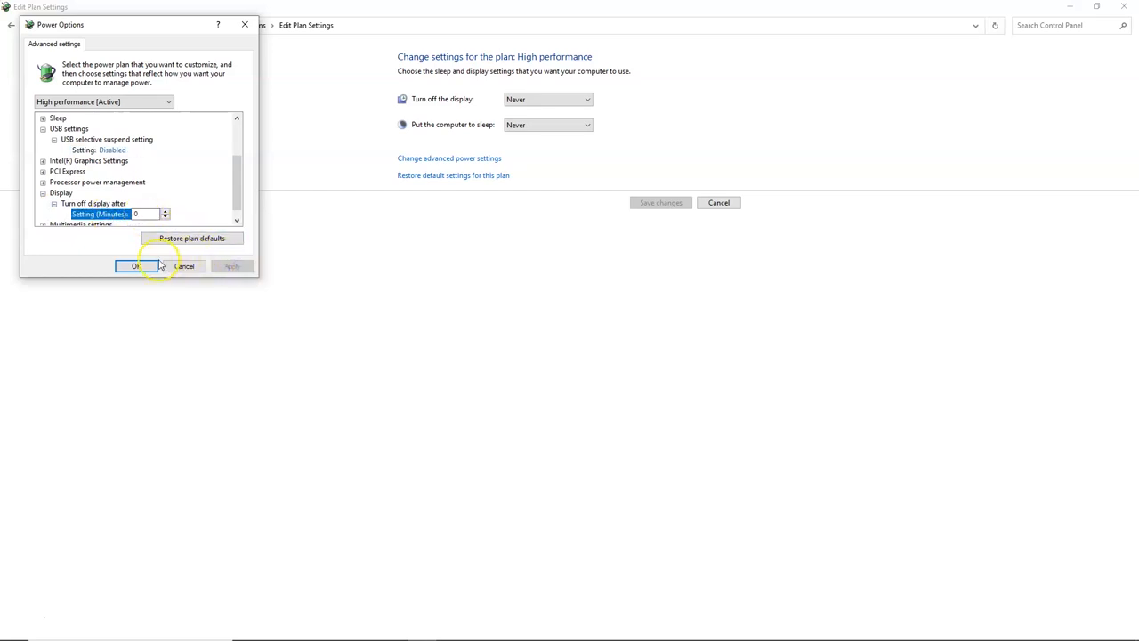
click(135, 267)
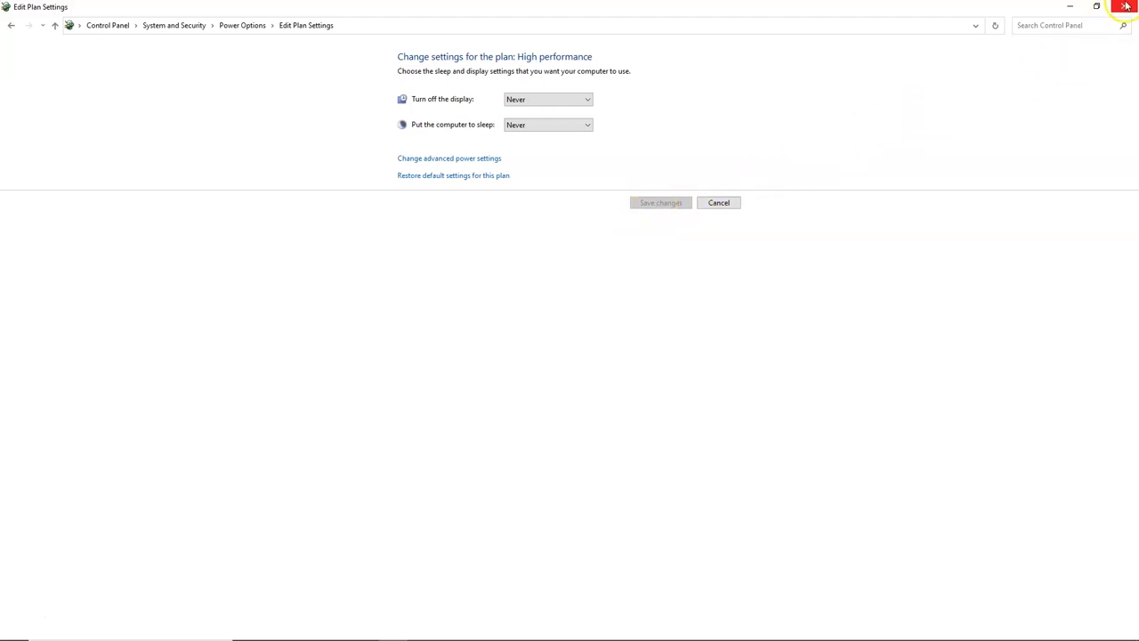
click(1125, 7)
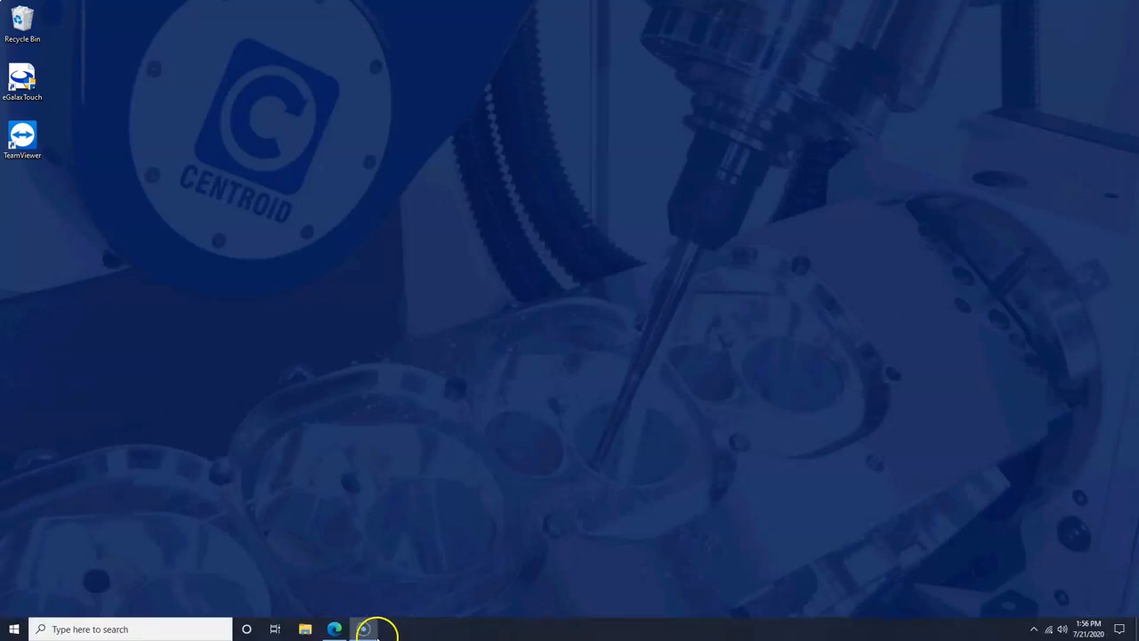
Navigate in Edge to the Acorn CNC software downloads page on Centroid's site
click(367, 630)
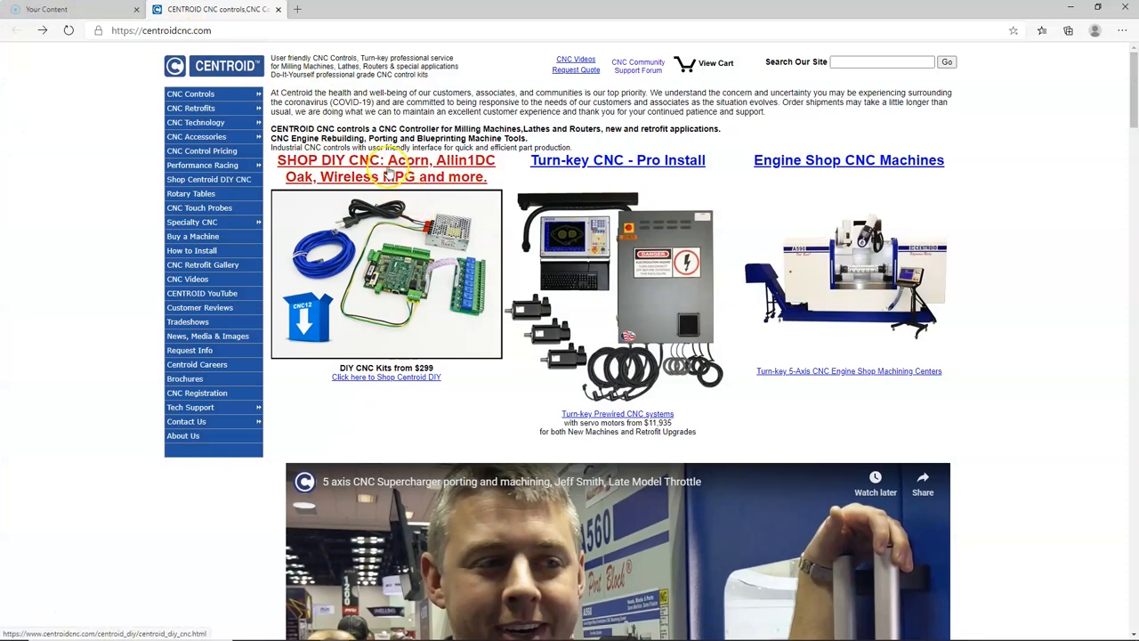
click(384, 160)
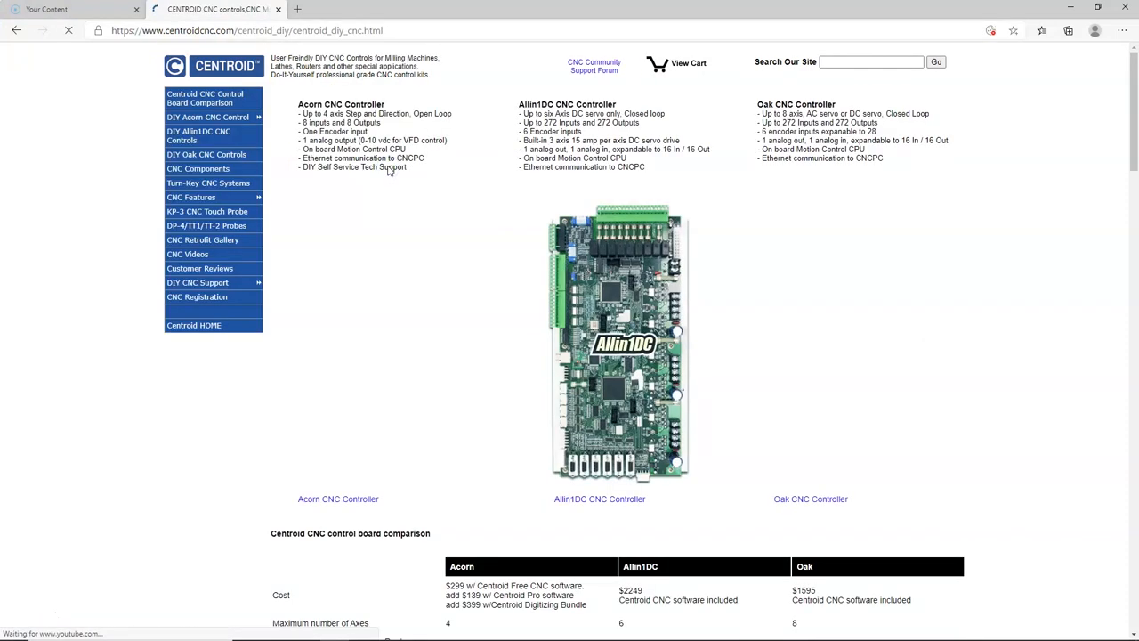
click(338, 498)
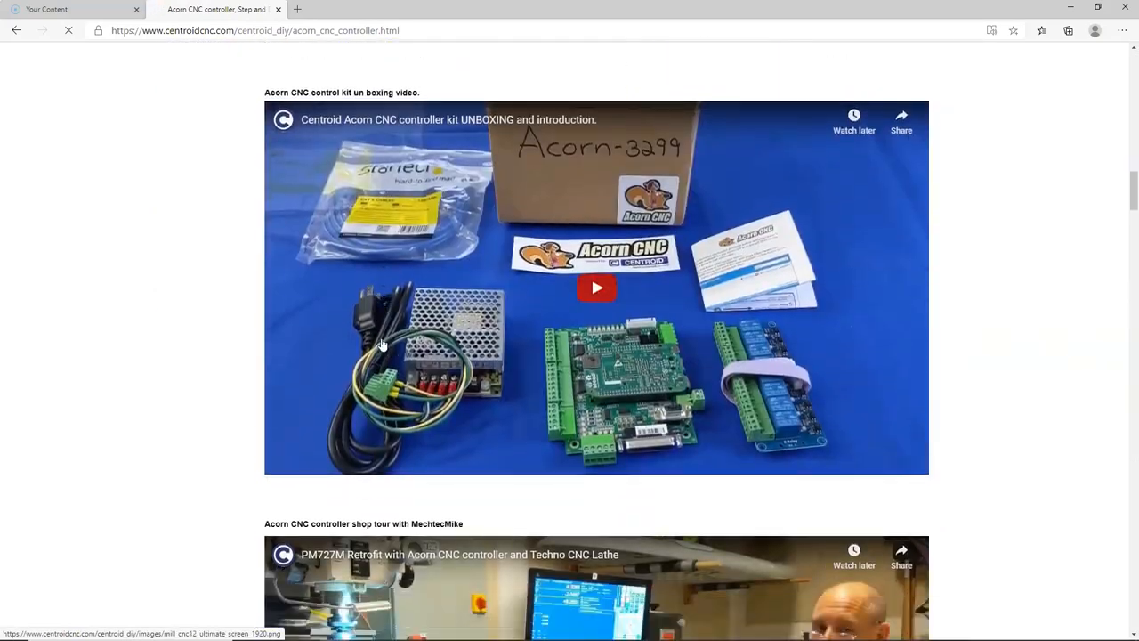
scroll(down, 3)
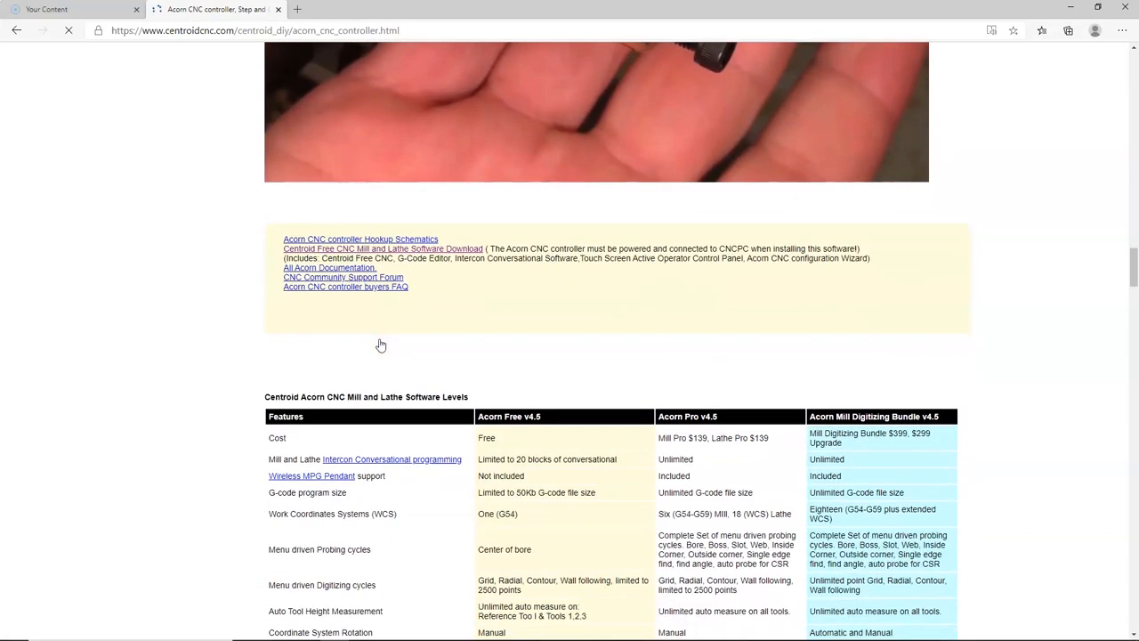
click(381, 249)
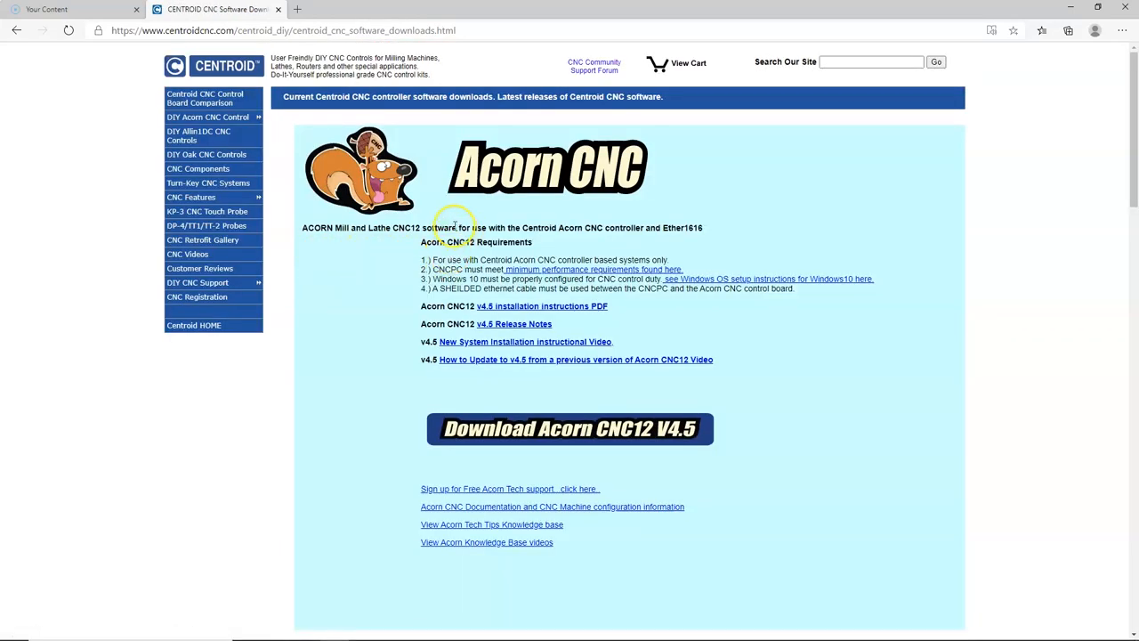
mouse_move(419, 242)
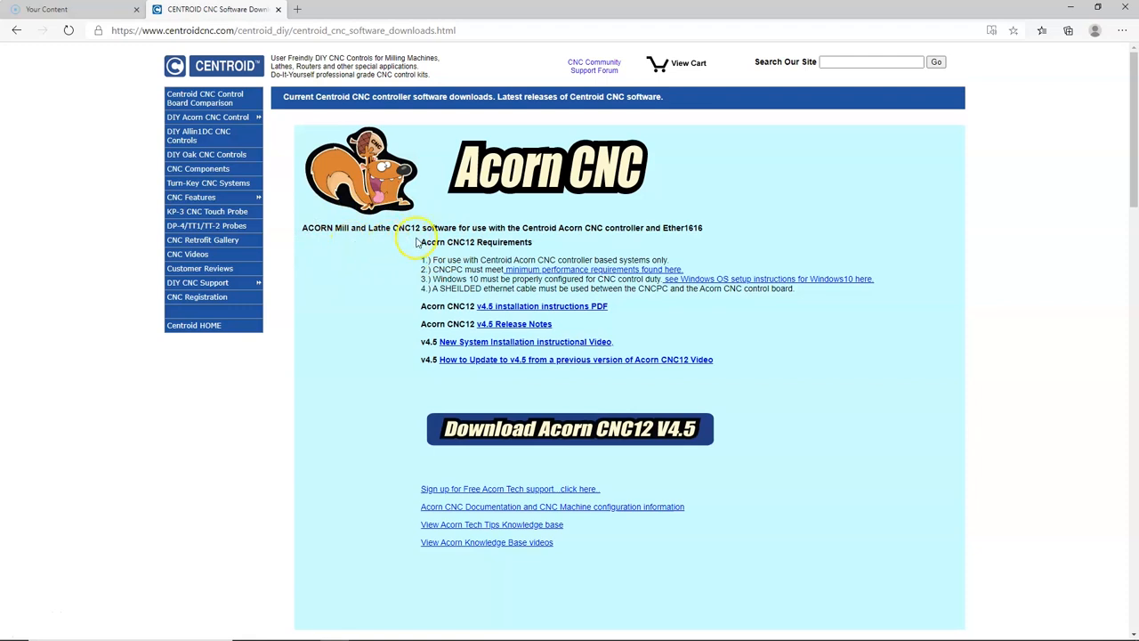
mouse_move(406, 284)
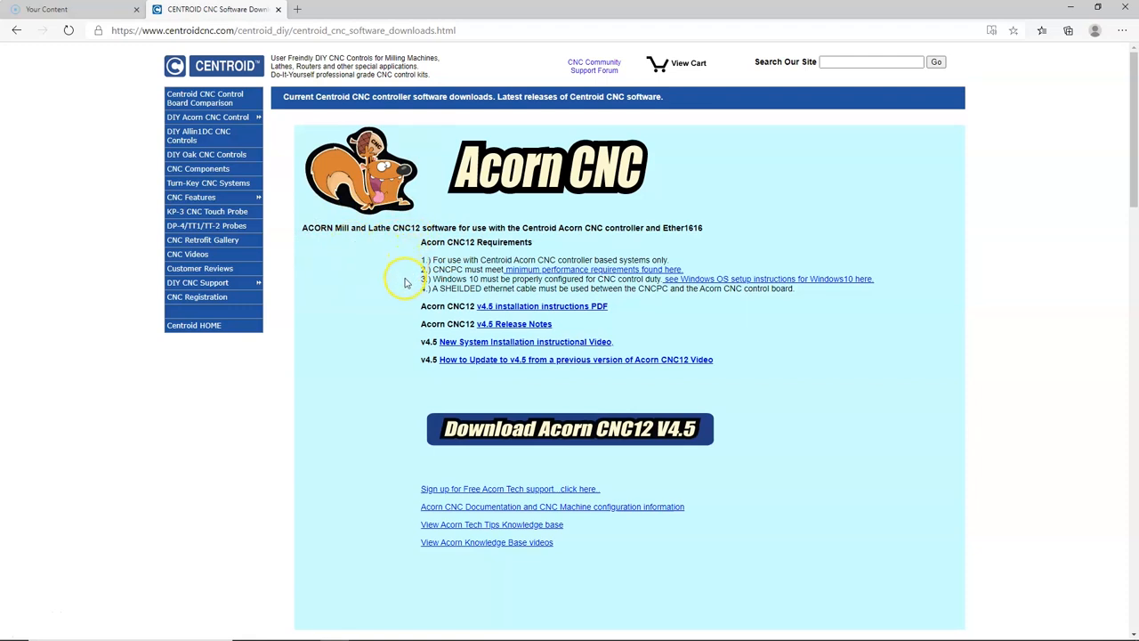
mouse_move(401, 318)
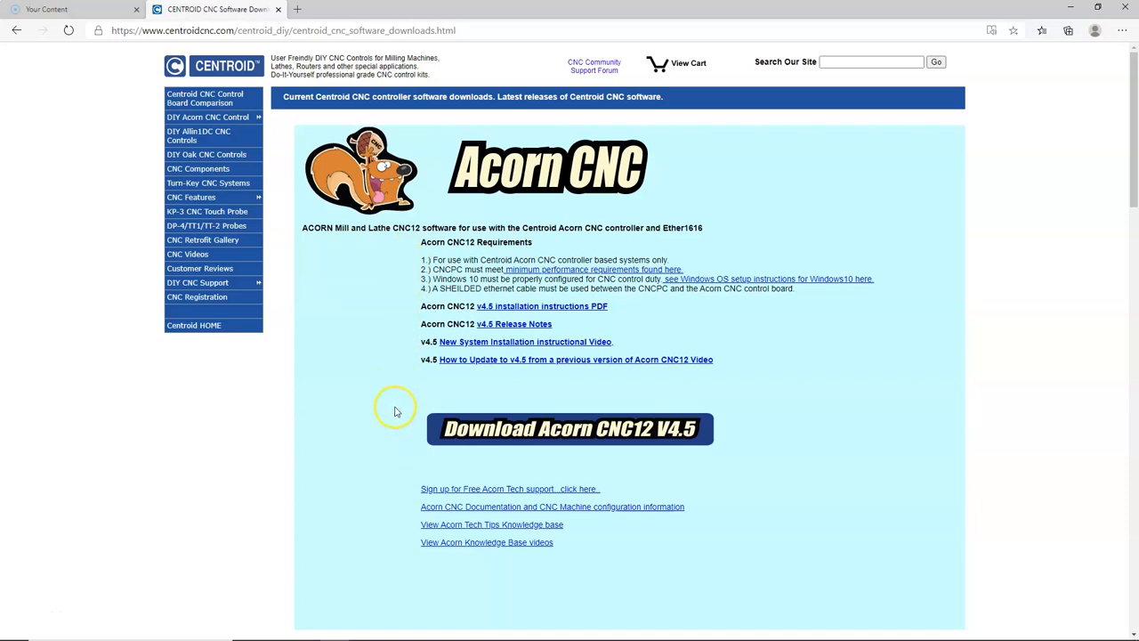
Download the Acorn CNC12 V4.5 zip and open it to its setup application
click(569, 429)
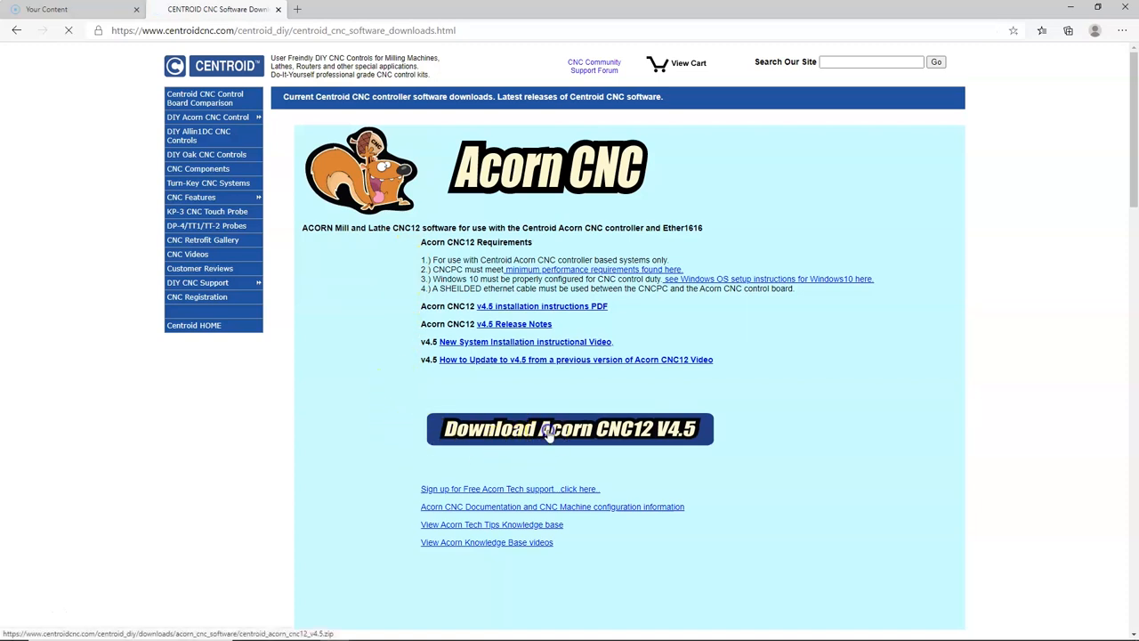
click(570, 428)
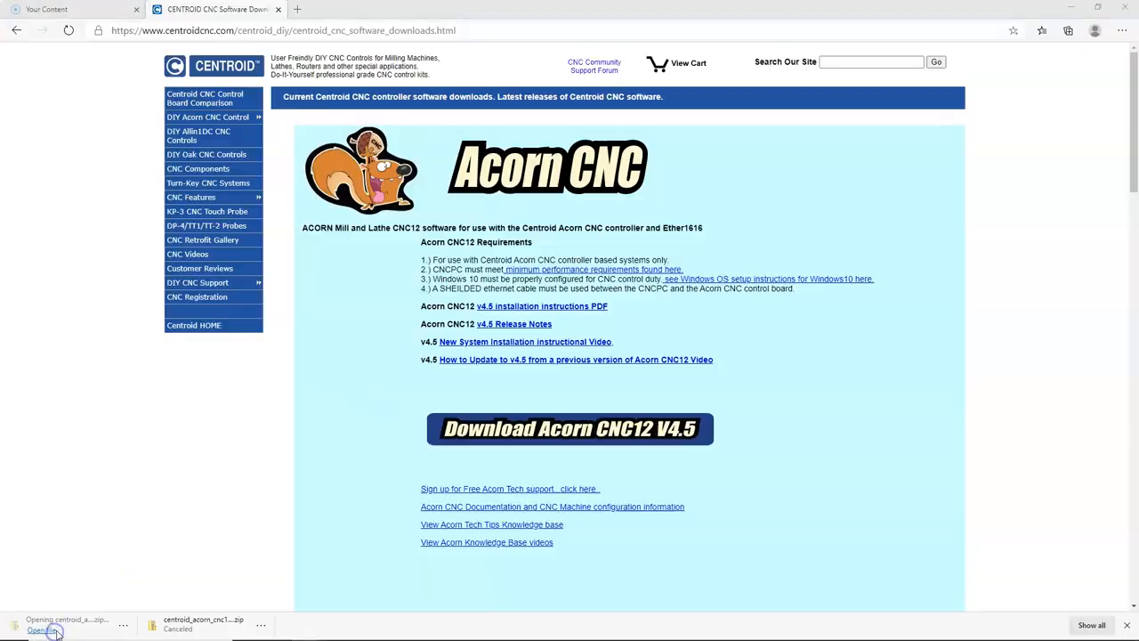
click(42, 624)
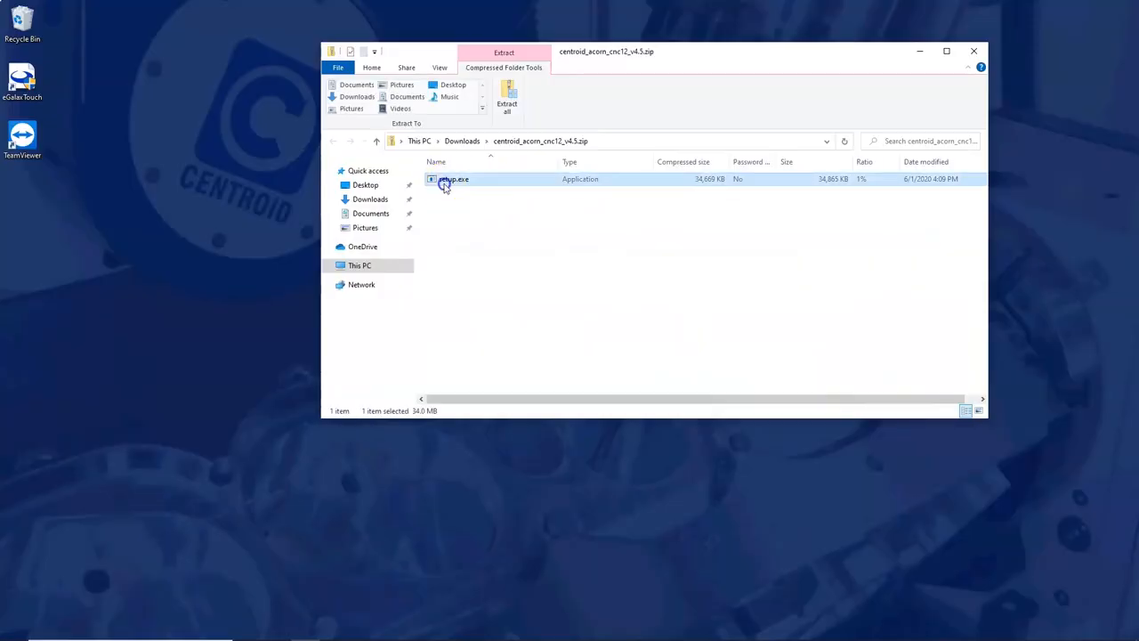
Launch setup.exe from the zip and run it anyway past the SmartScreen warning
double_click(454, 178)
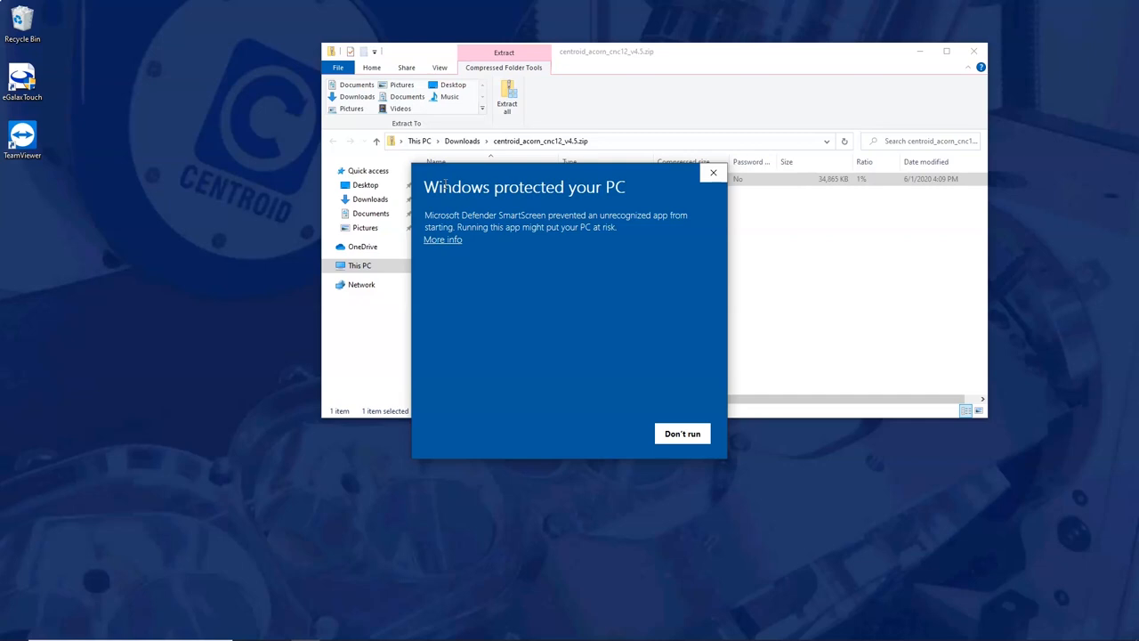
click(441, 238)
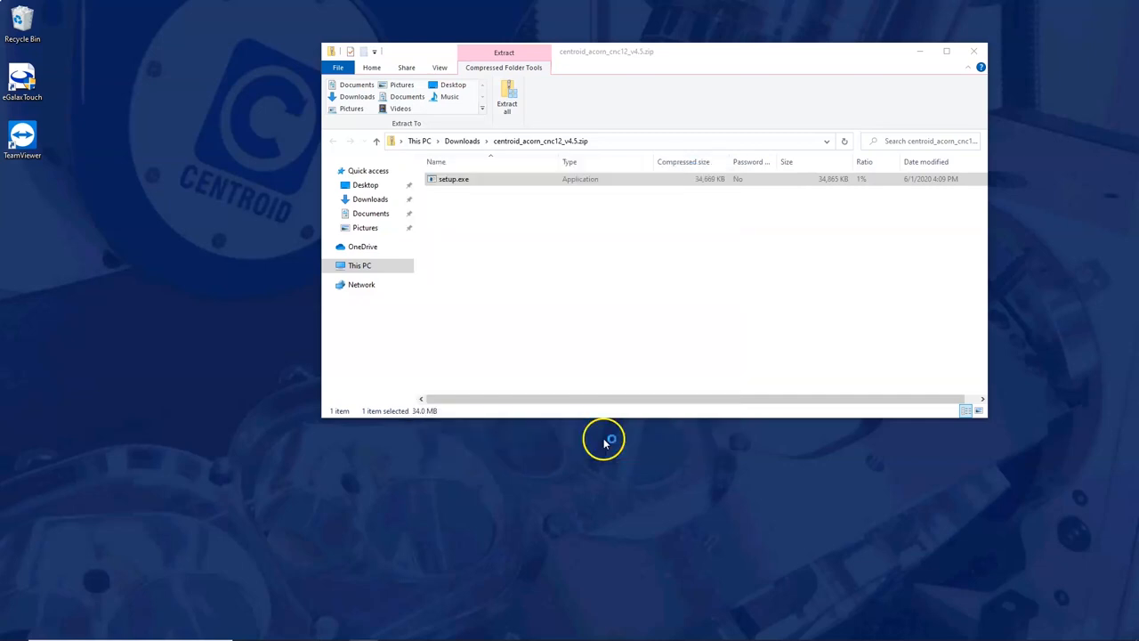
double_click(452, 178)
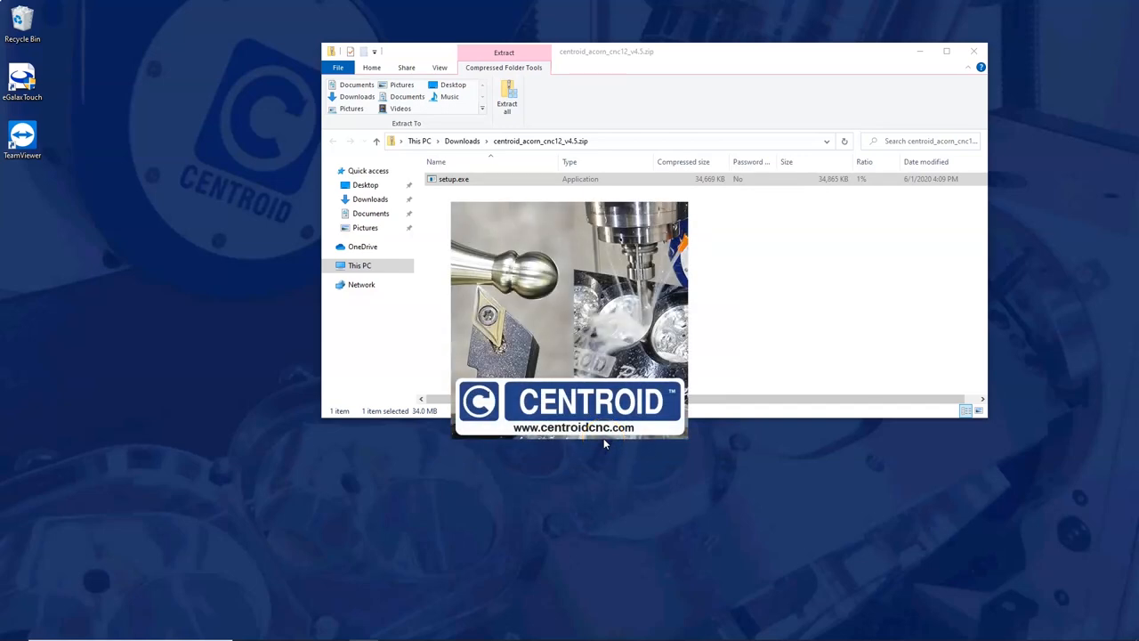
double_click(453, 178)
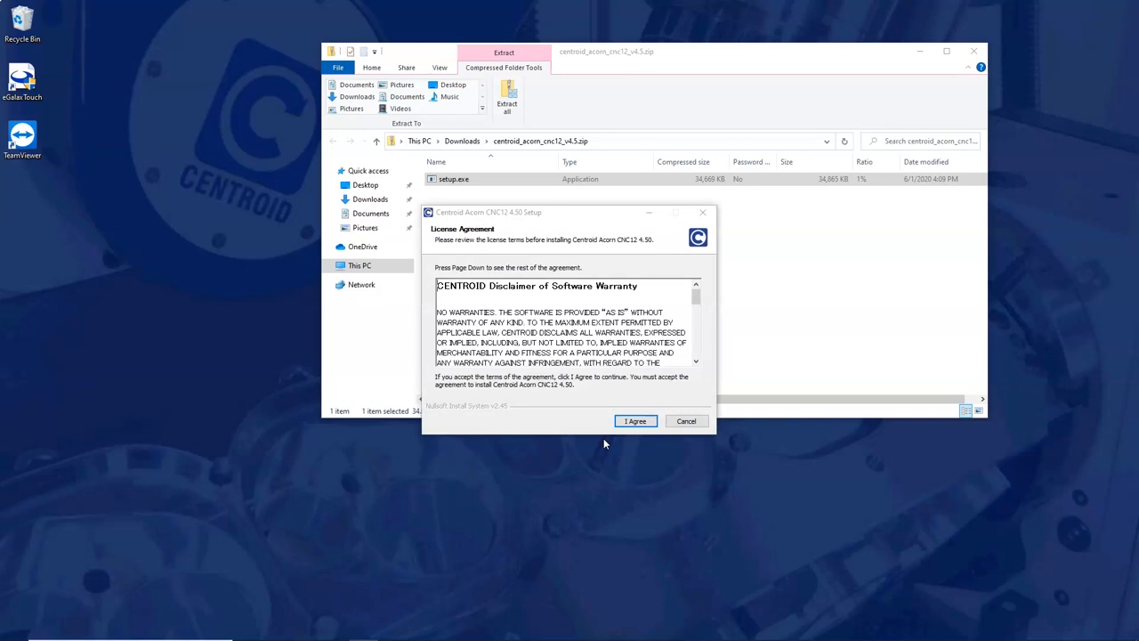
Install CNC12 Mill with desktop shortcuts and Imperial (Inches) units, then finish the installer
click(634, 420)
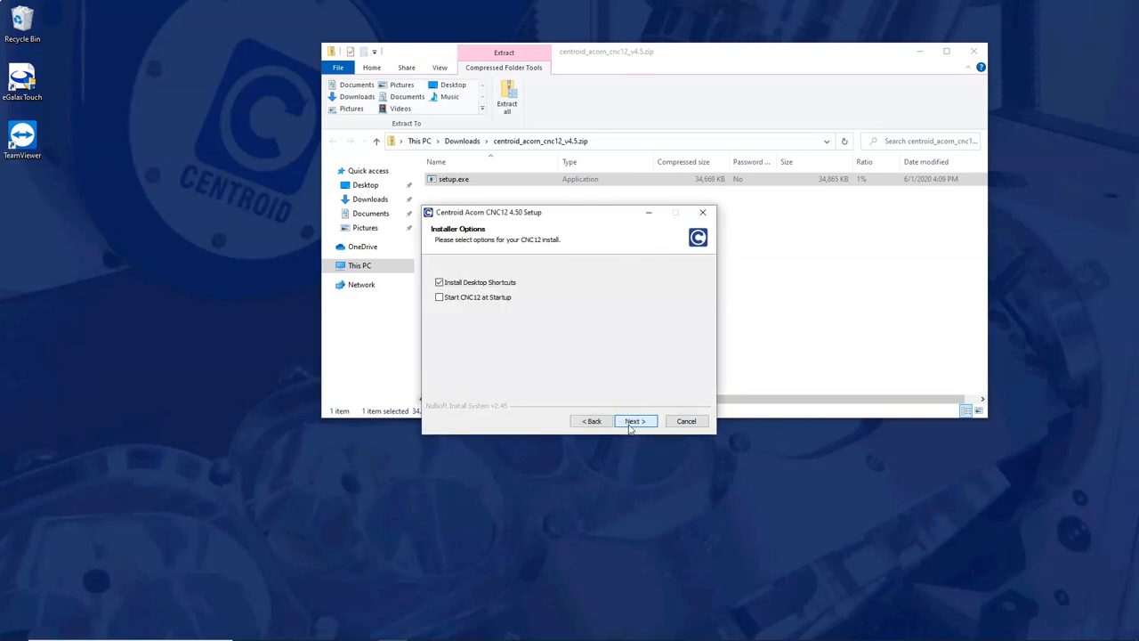
click(634, 420)
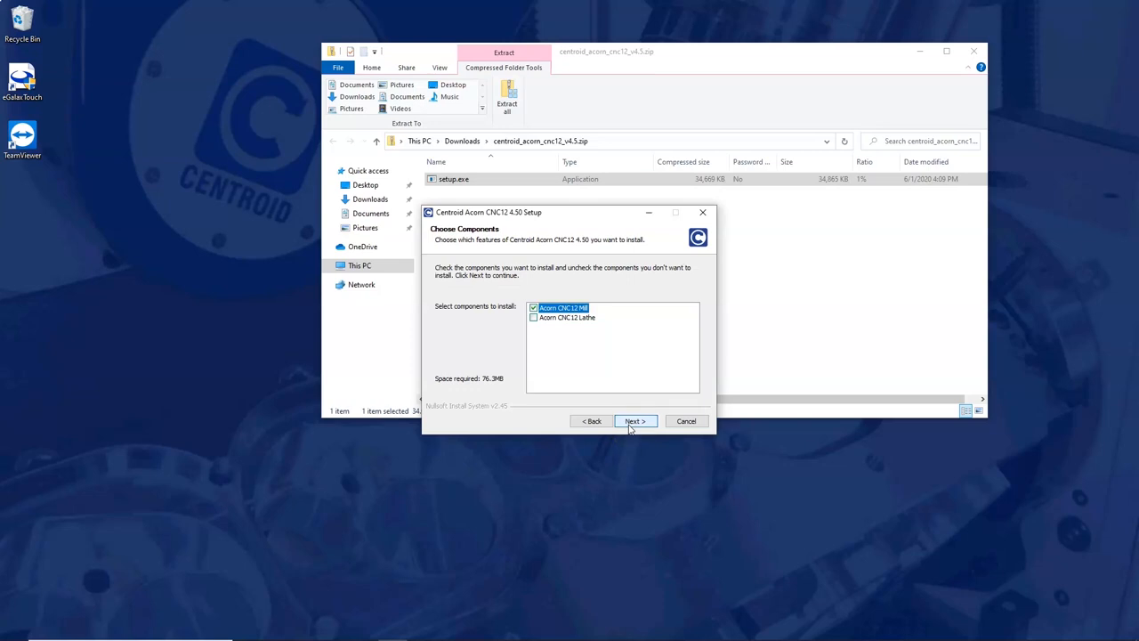
click(634, 421)
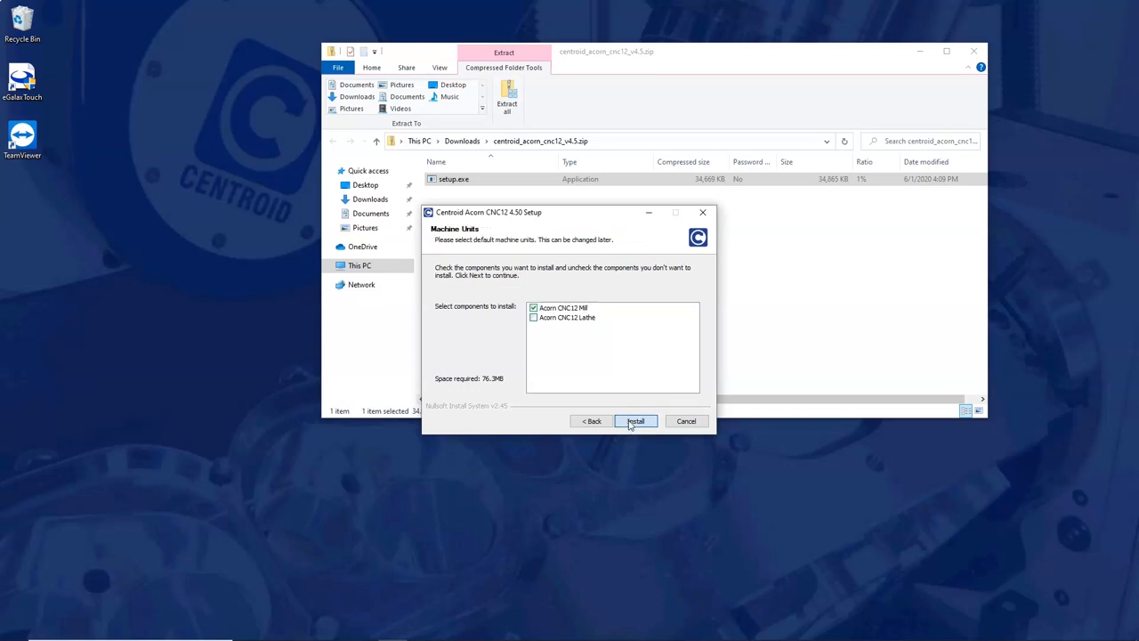
click(633, 420)
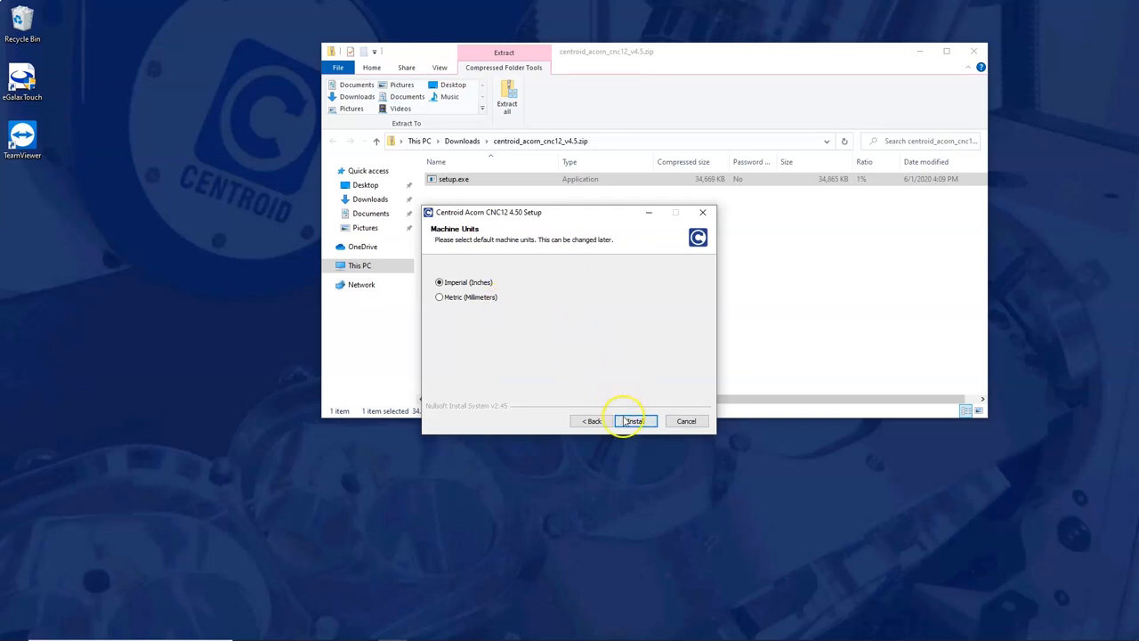
click(633, 420)
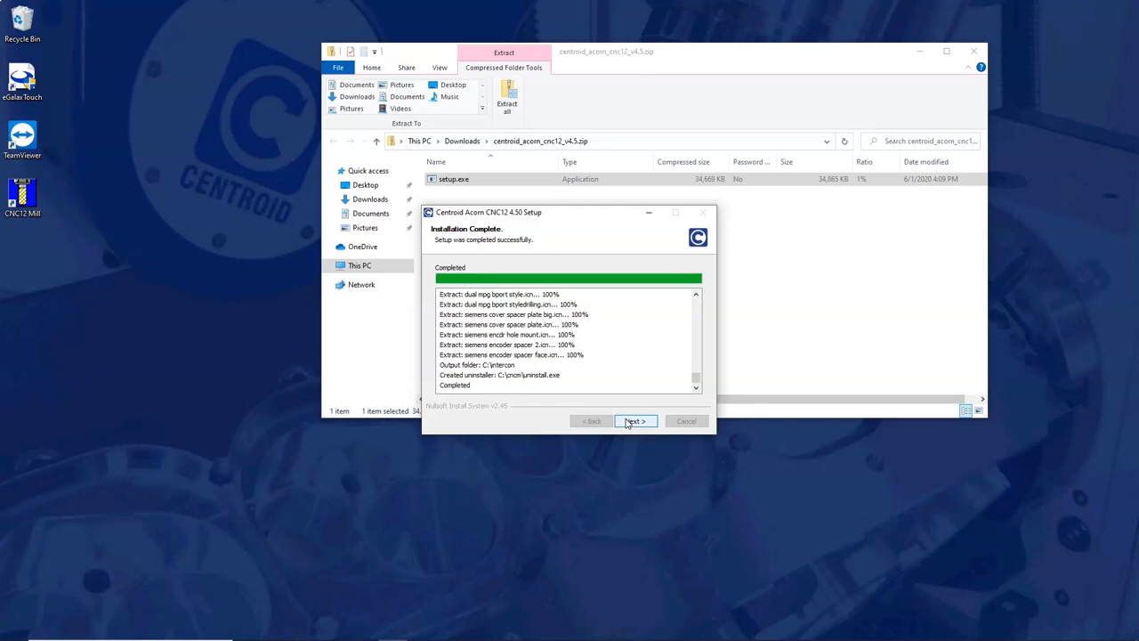
click(634, 420)
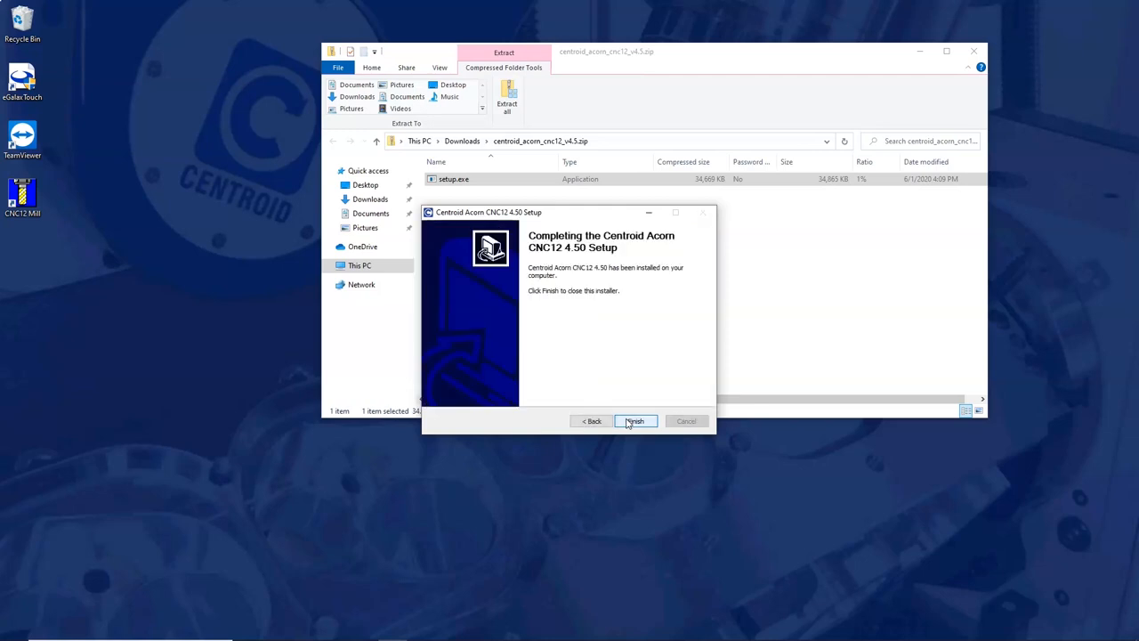
click(634, 420)
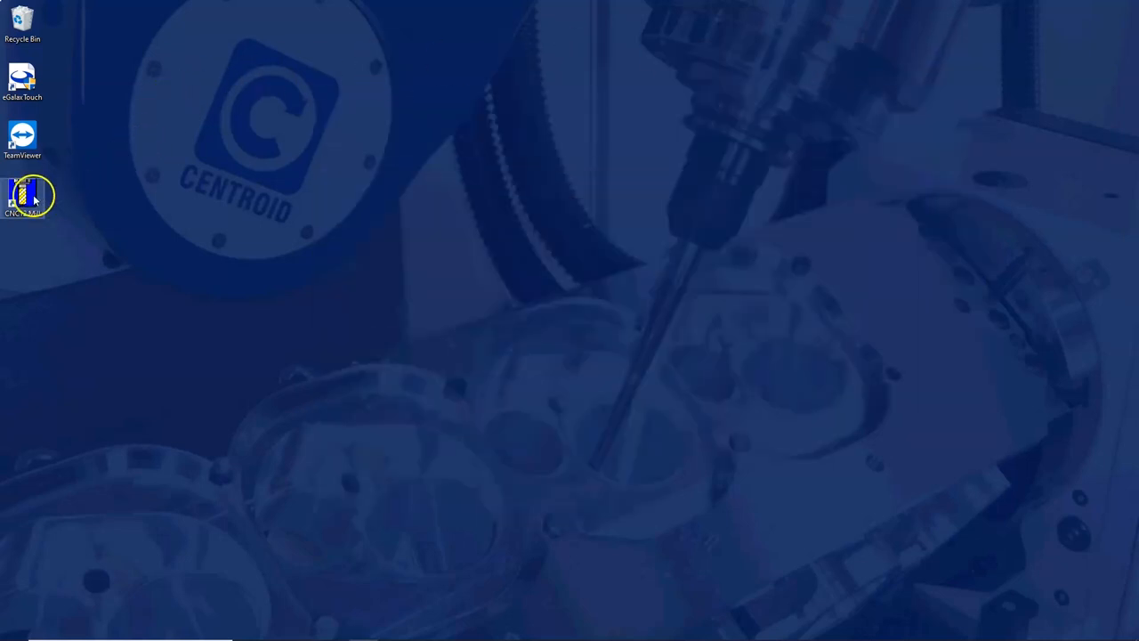
Launch CNC12 Mill from the desktop shortcut and clear the tripped RESET
double_click(22, 196)
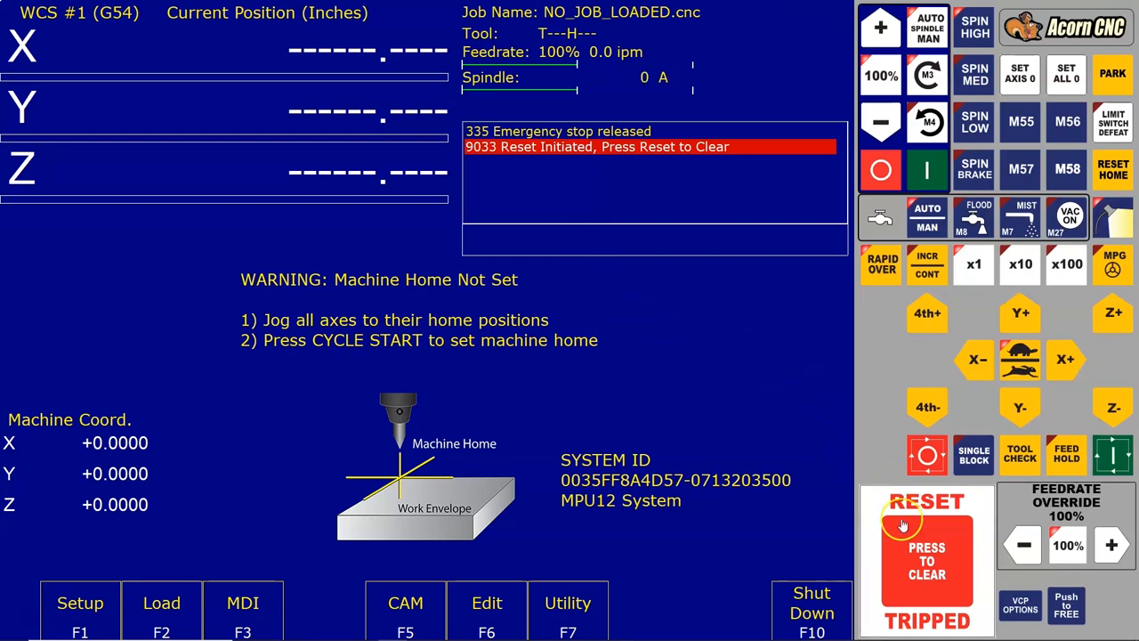
click(926, 559)
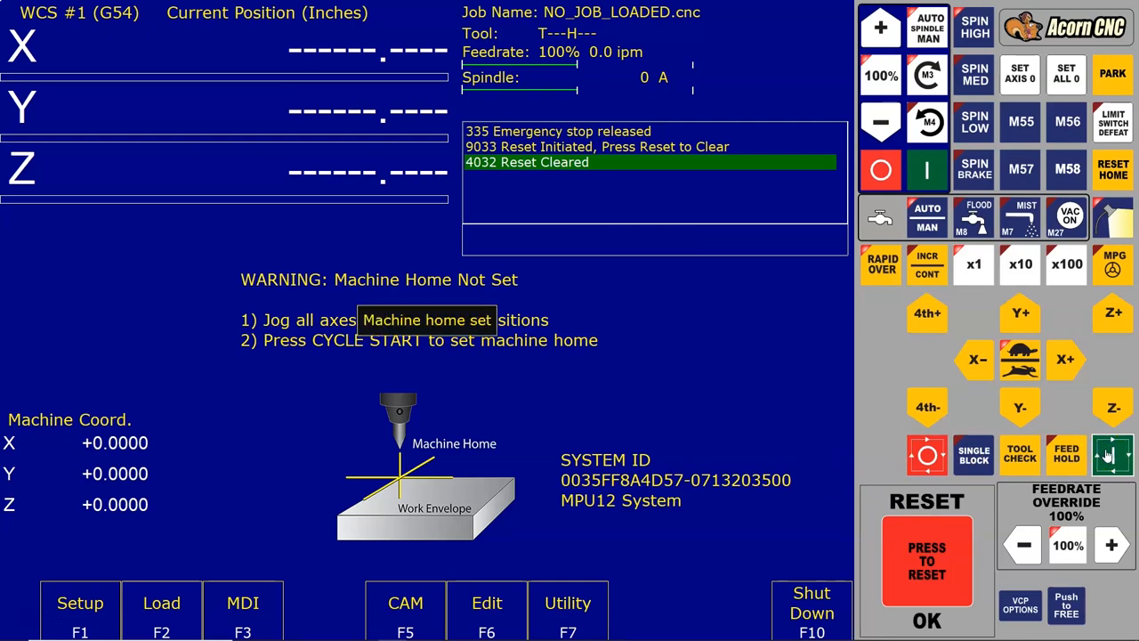
Home the machine with Cycle Start so positions read zero, then jog X to +0.0105
click(1112, 456)
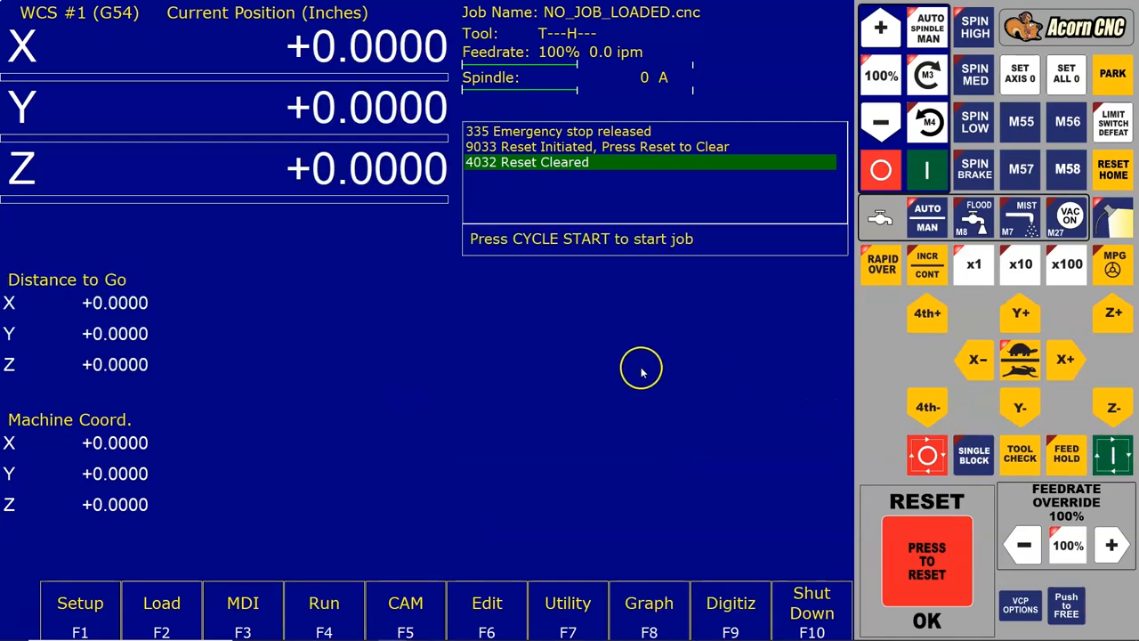
mouse_move(394, 265)
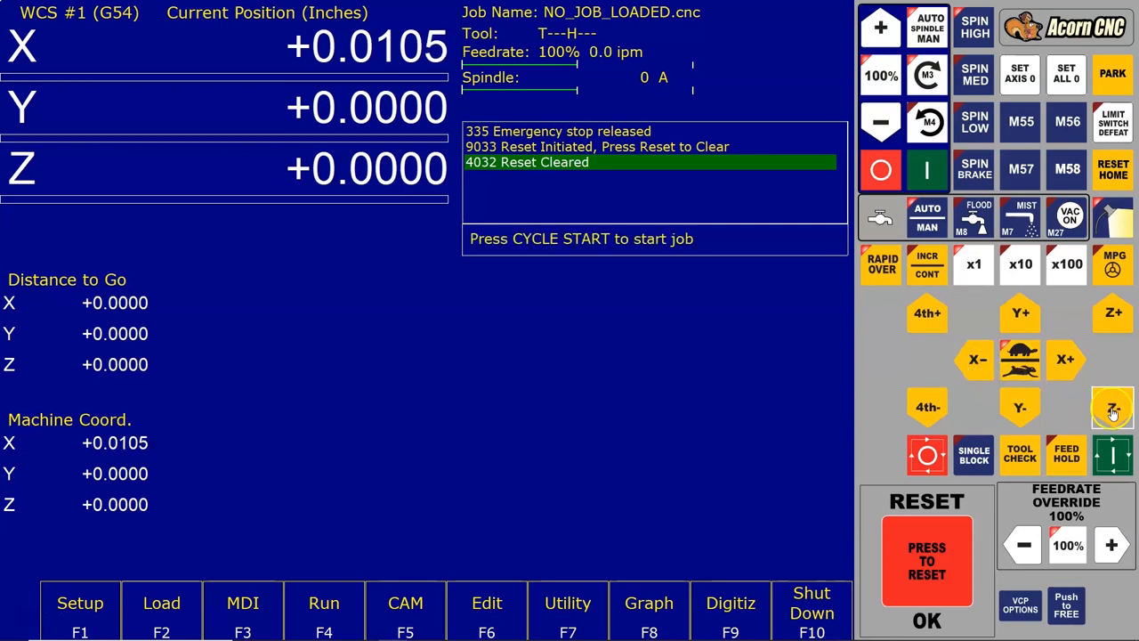
click(1113, 406)
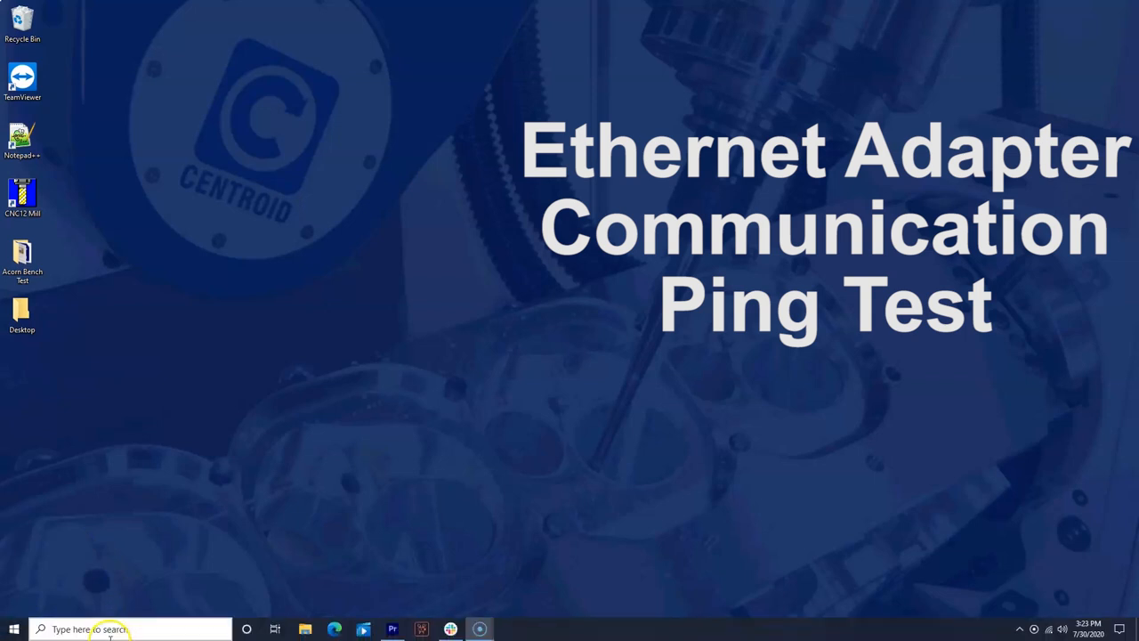
Launch Command Prompt from the taskbar search for 'command prompt'
click(89, 629)
text(comm)
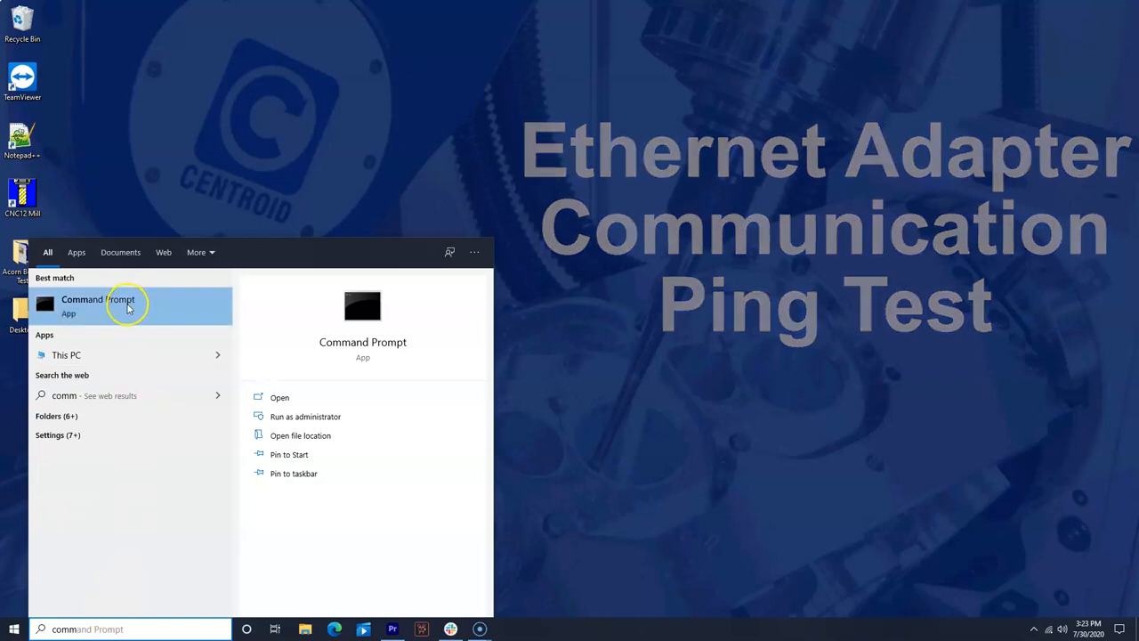
click(98, 304)
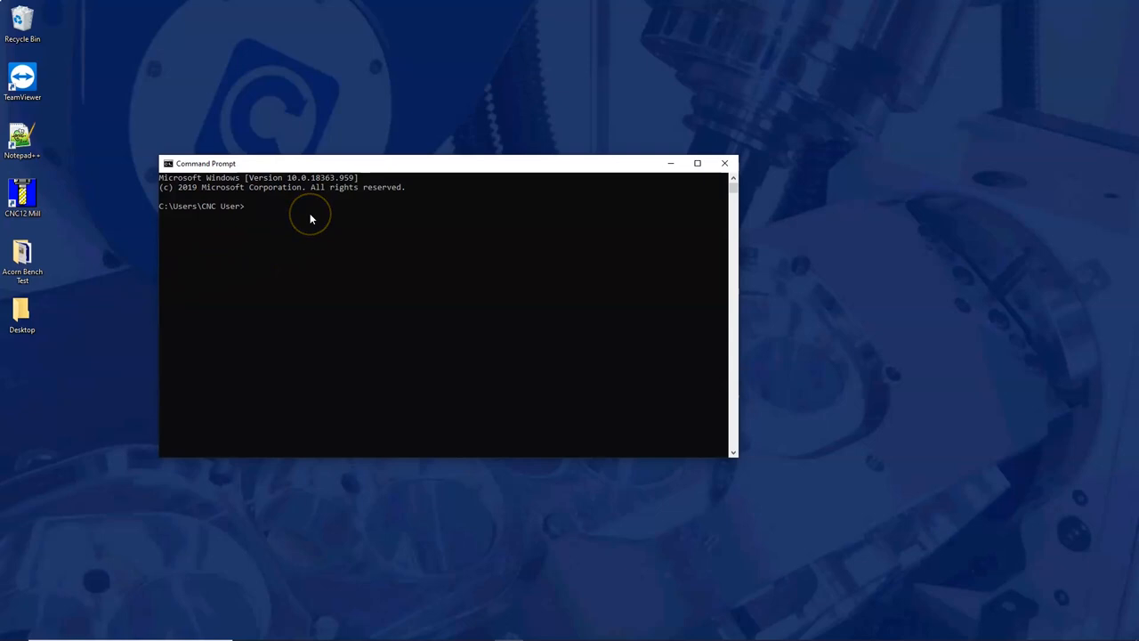
Ping 10.168.41.1 and get four replies with 0% packet loss
text(ping)
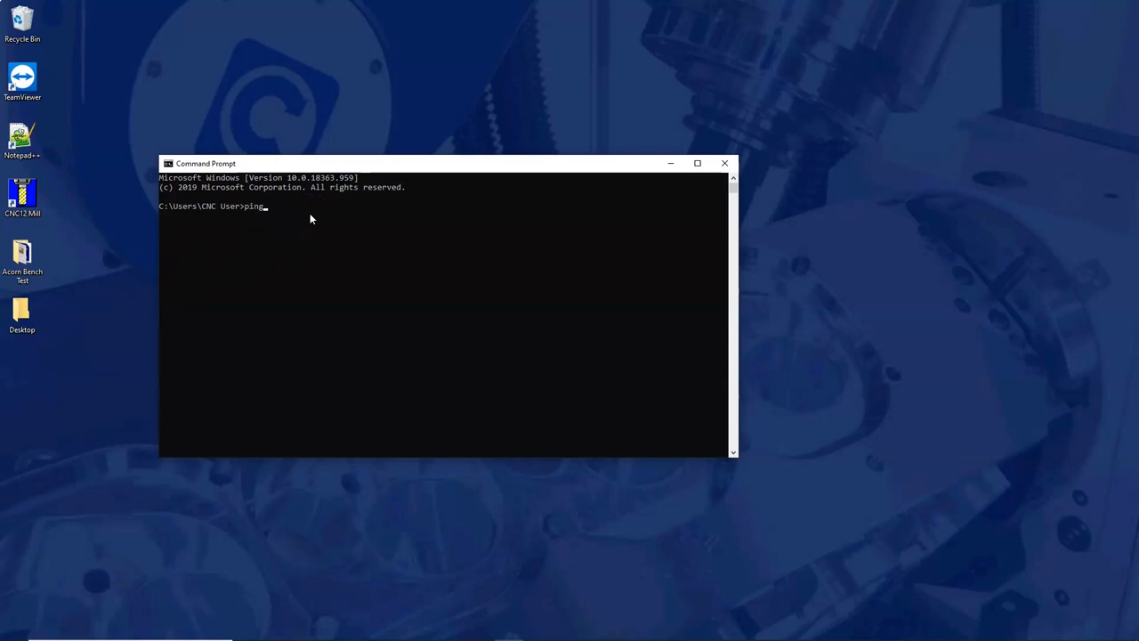
text(1)
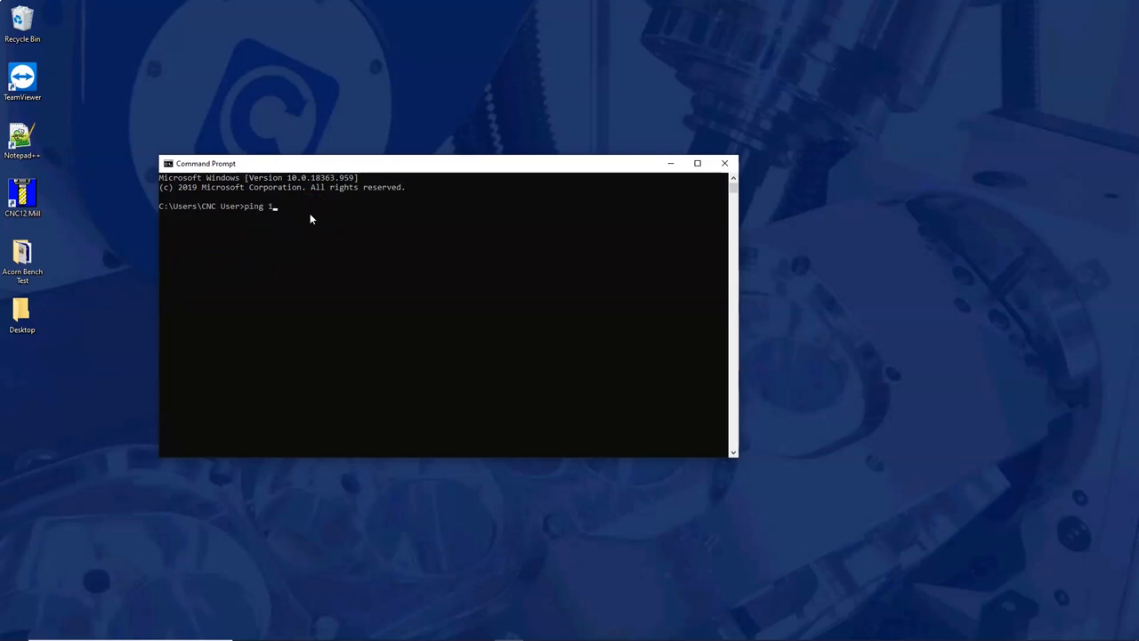
text(0.1)
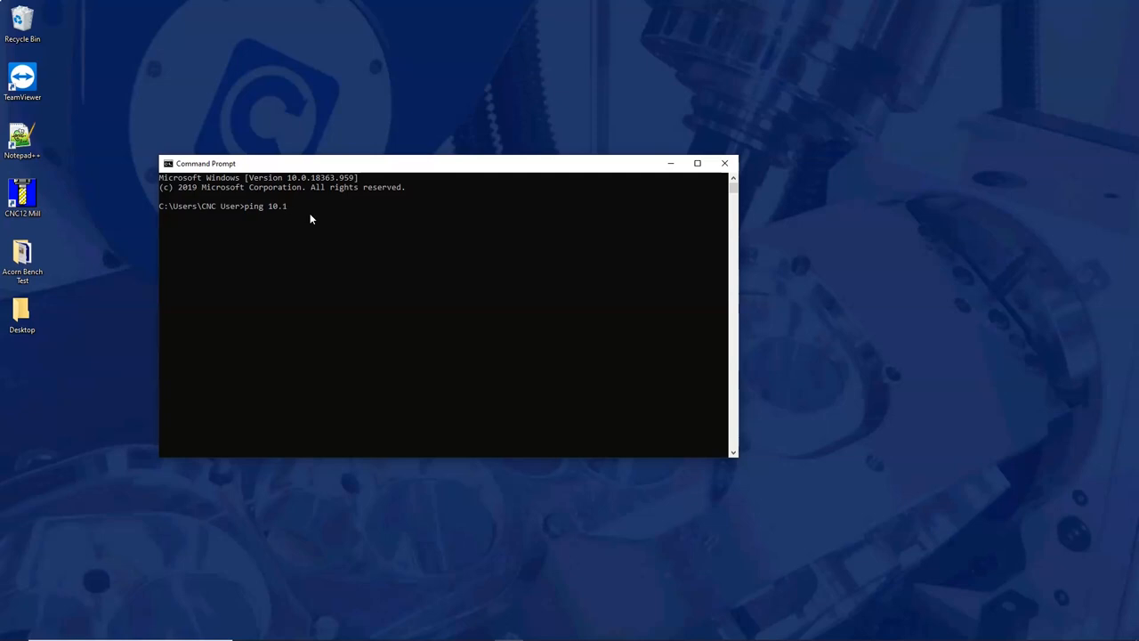
text(68.)
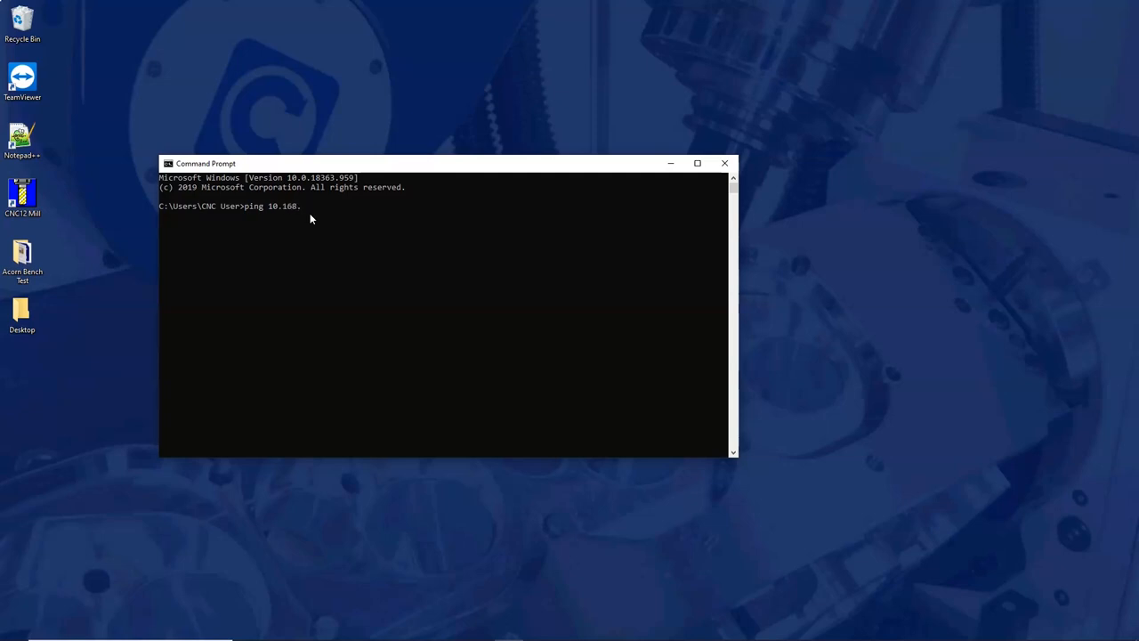
text(41.1)
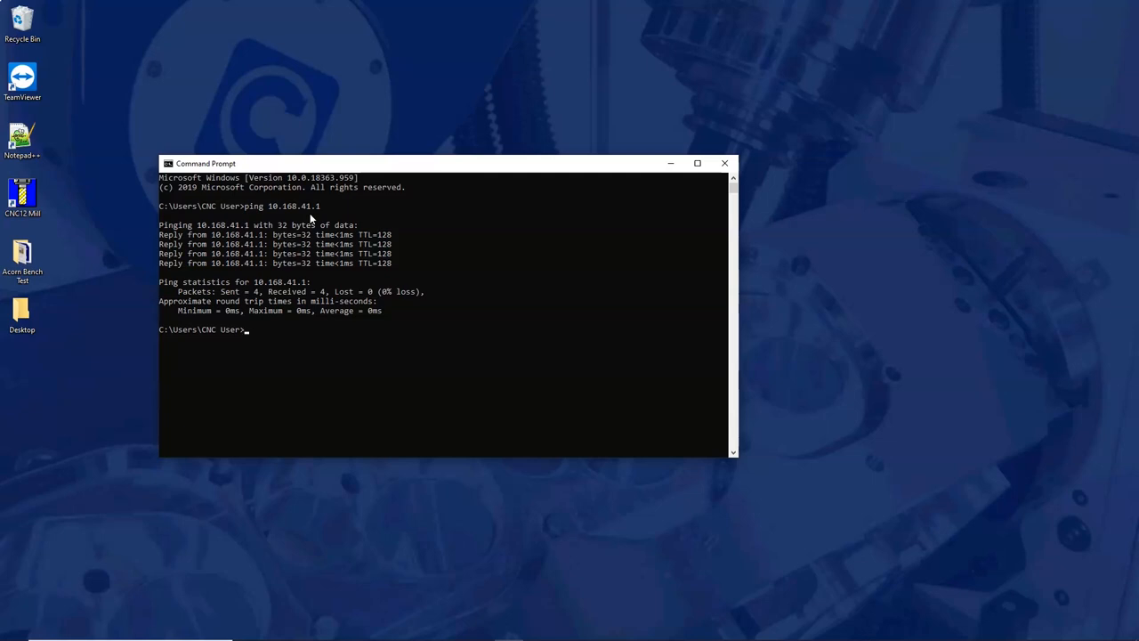
Begin entering a second ping command starting 'ping 10.16'
text(ping 1)
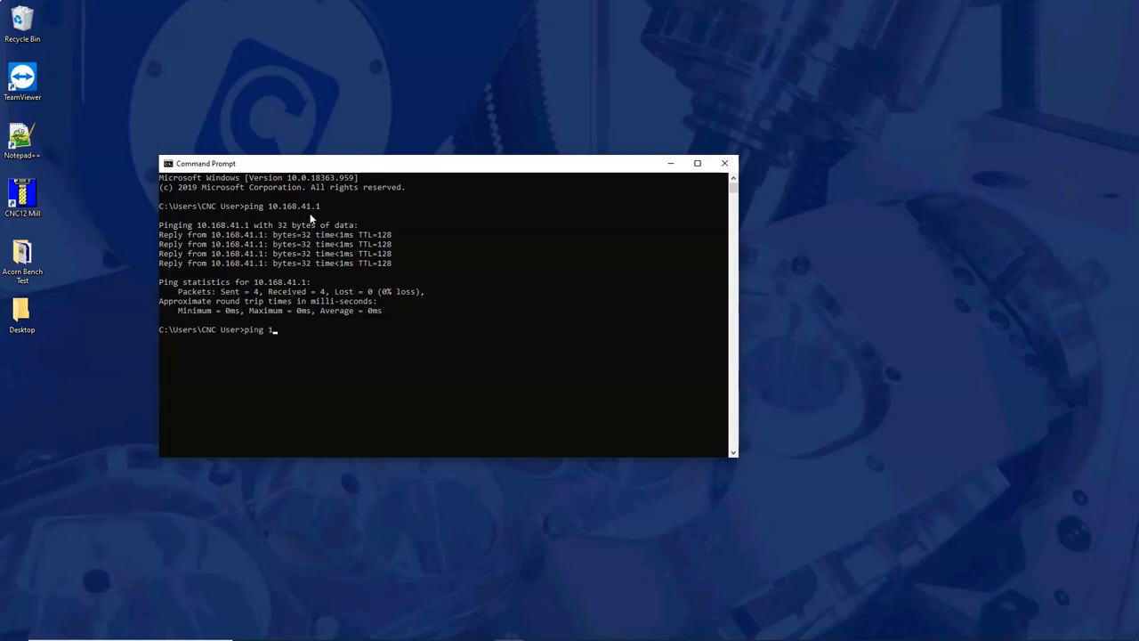
text(0.16)
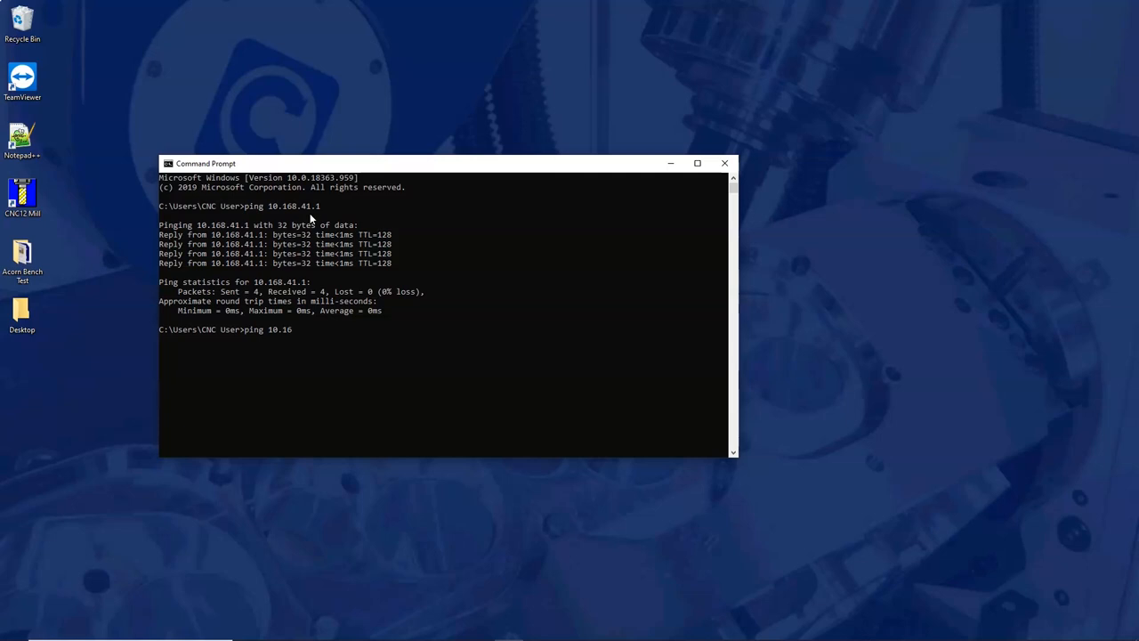